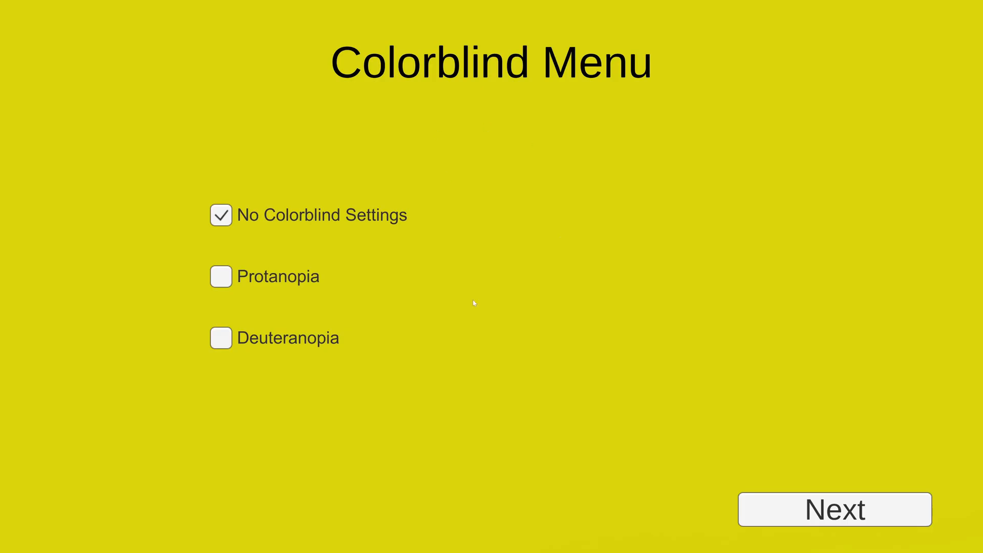
- Continue past the Colorblind Menu to the green and red squares and cubes, then stop Play
left_click(833, 509)
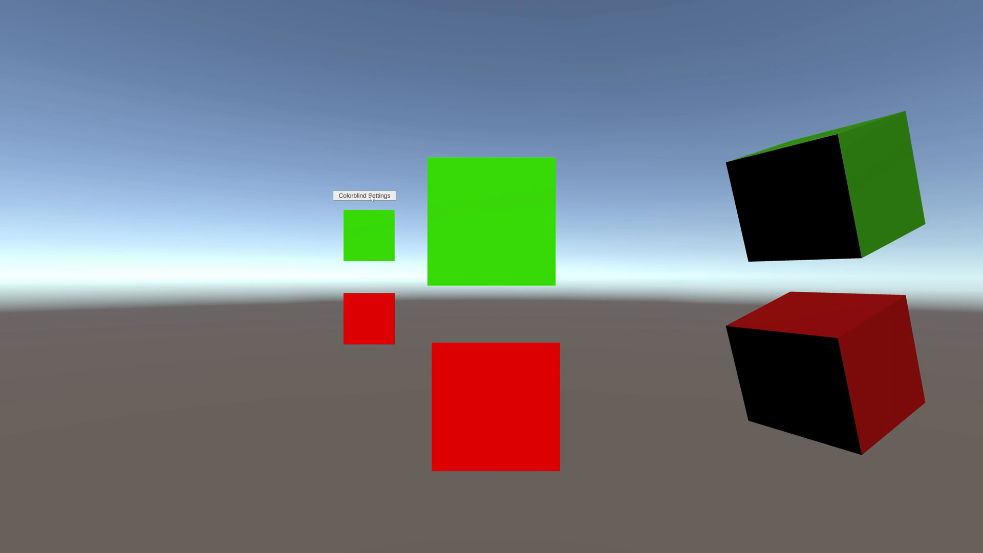
left_click(363, 194)
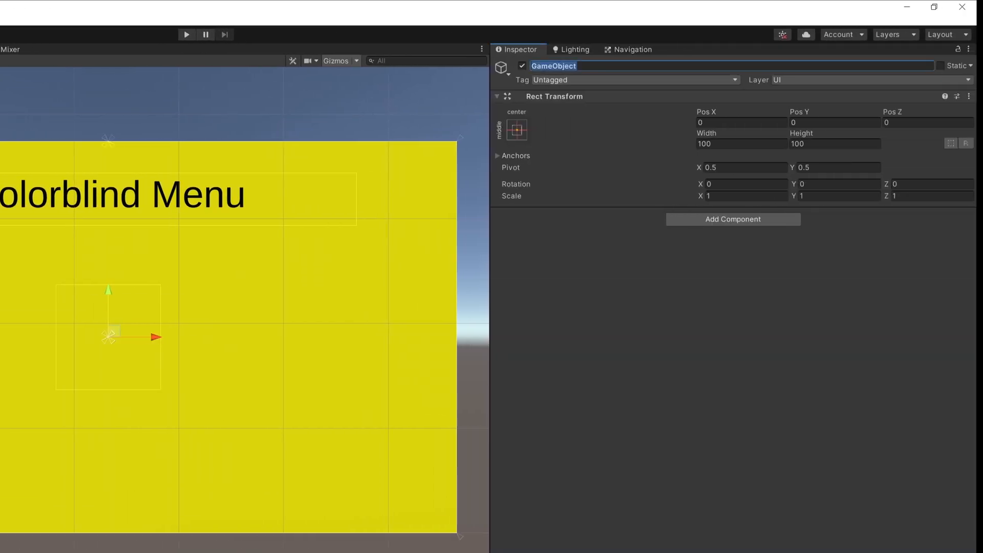
- Add the toggles and label them No Colorblind Settings, Protanopia and Deuteranopia
type("Toggle (1")
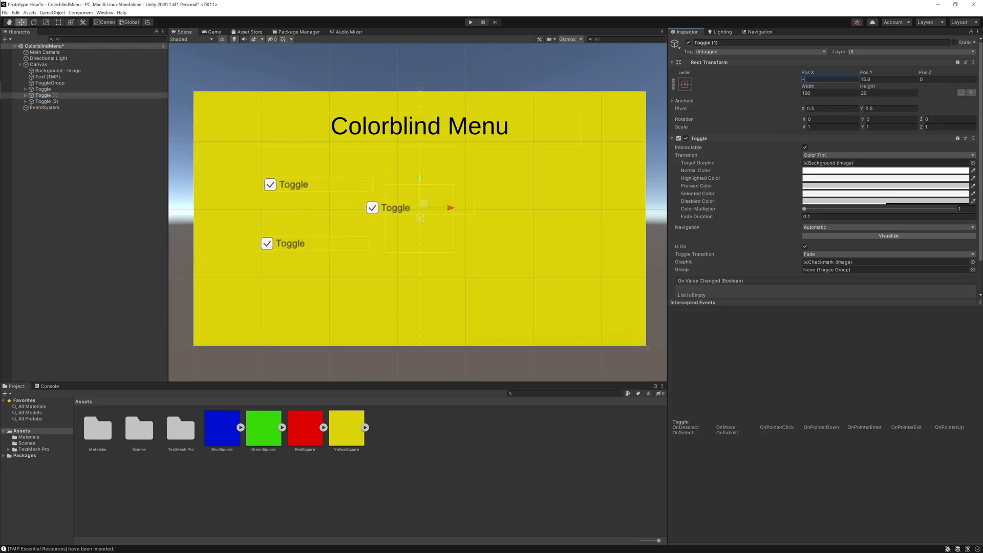
left_click(42, 89)
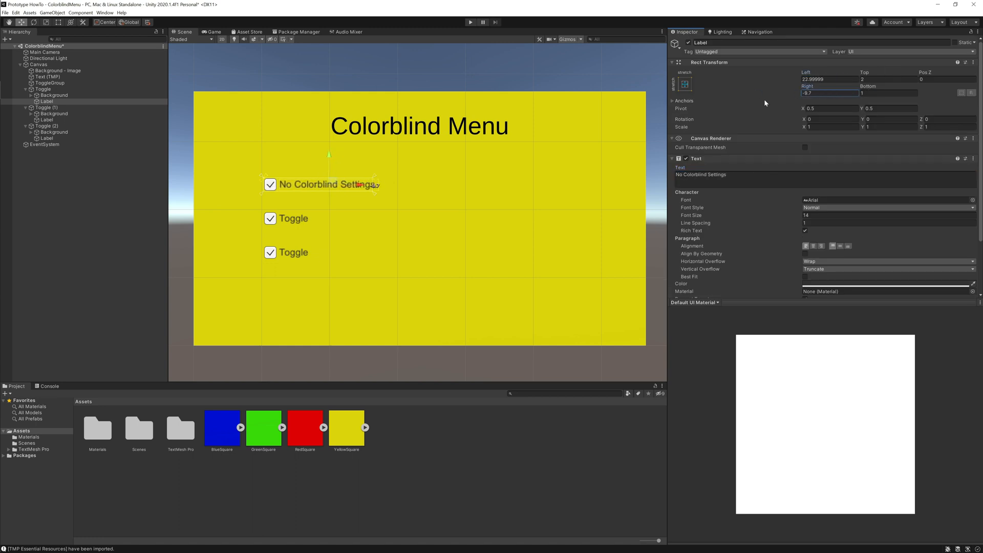
left_click(46, 120)
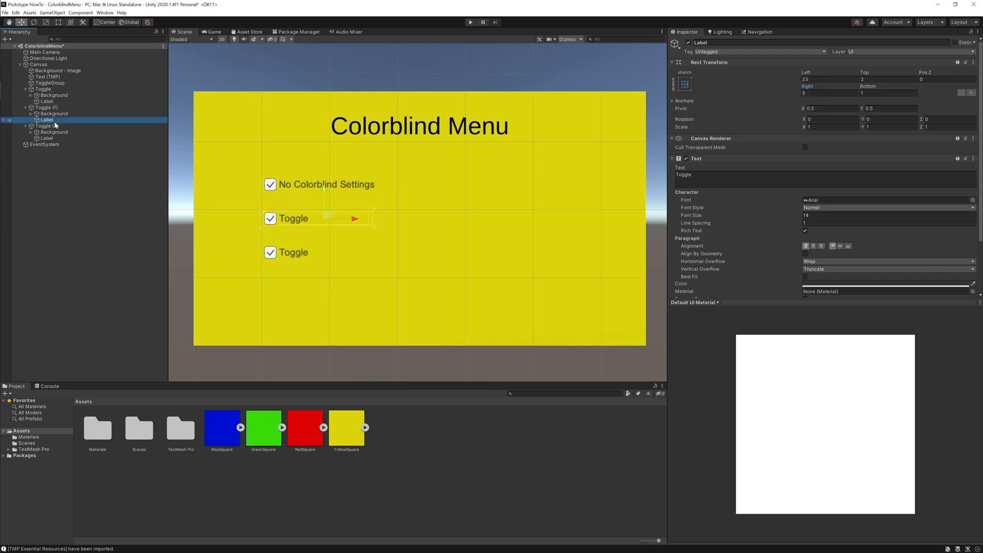
type("P")
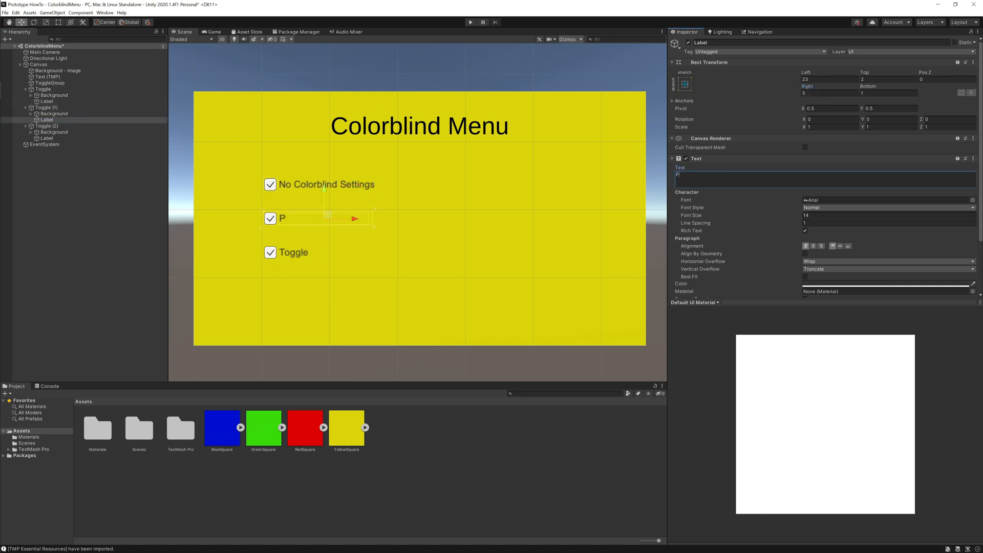
type("rotanopia")
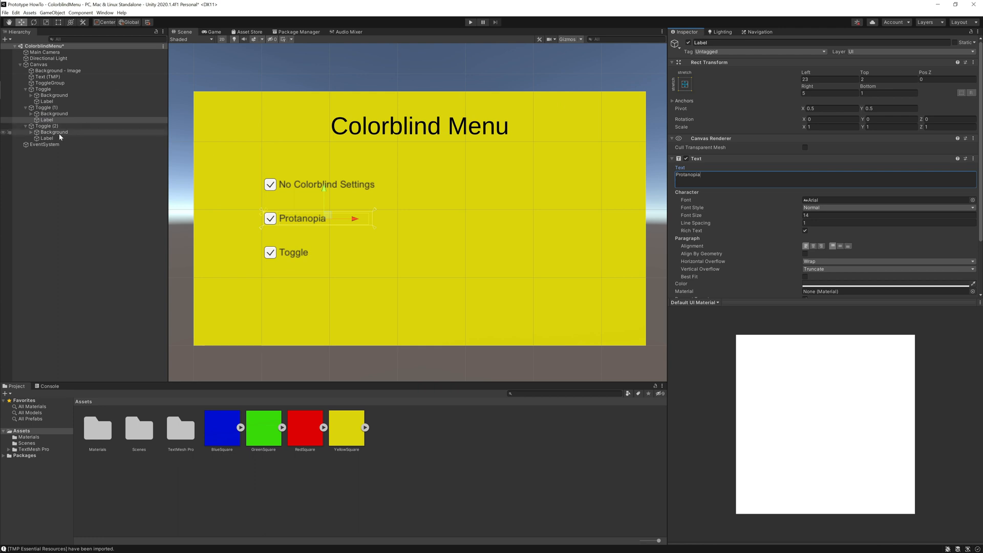
type("Deut")
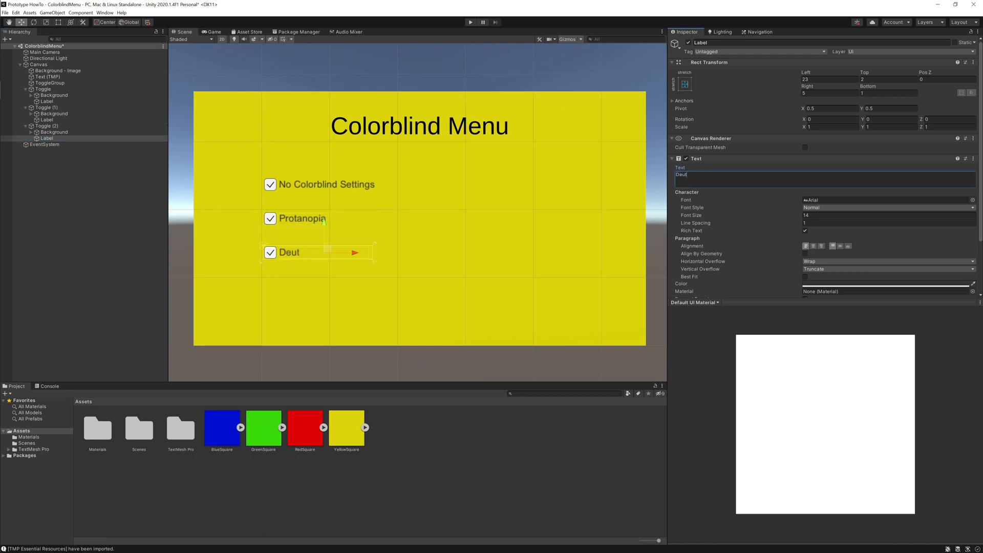
type("eranopia")
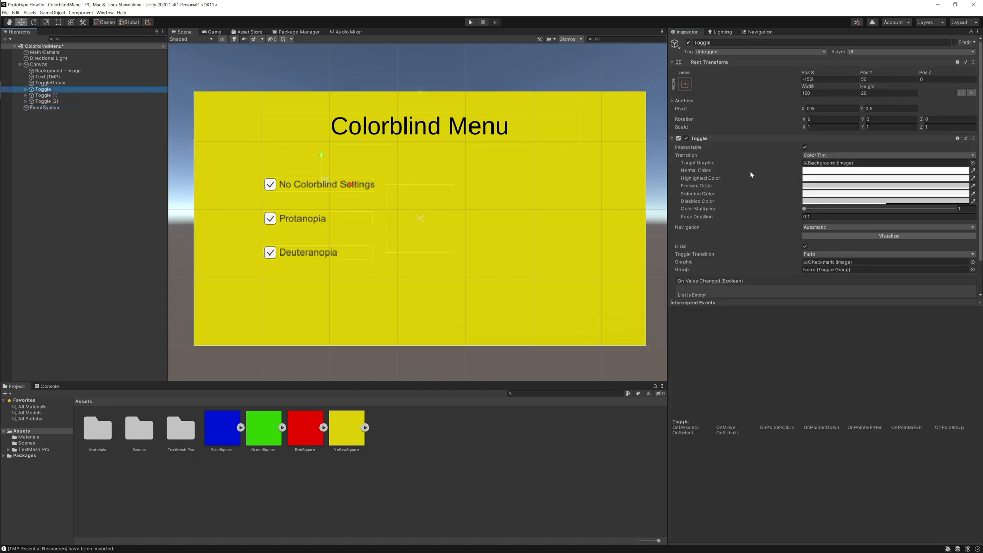
- Assign ToggleGroup as each toggle's Group and uncheck Is On for Protanopia and Deuteranopia
left_click(49, 82)
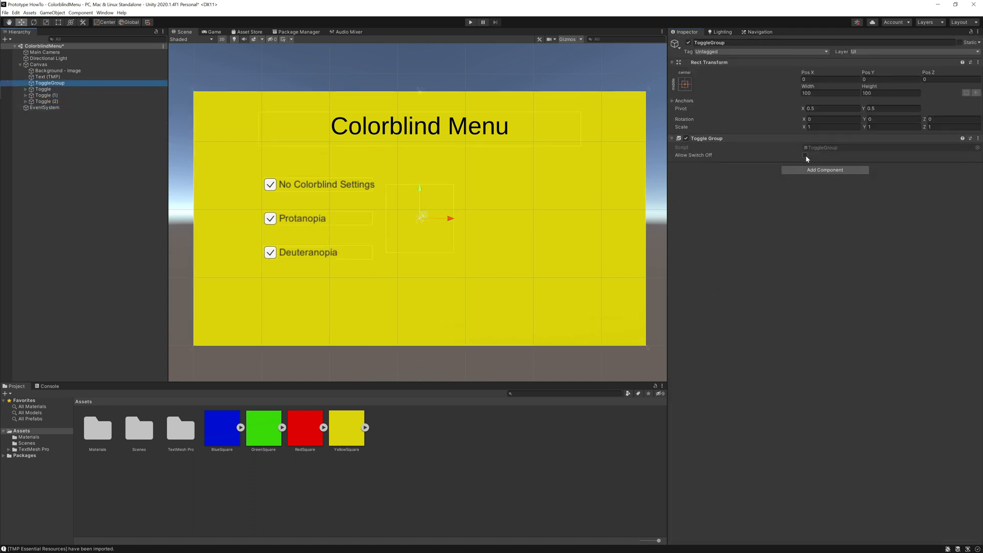
left_click(43, 88)
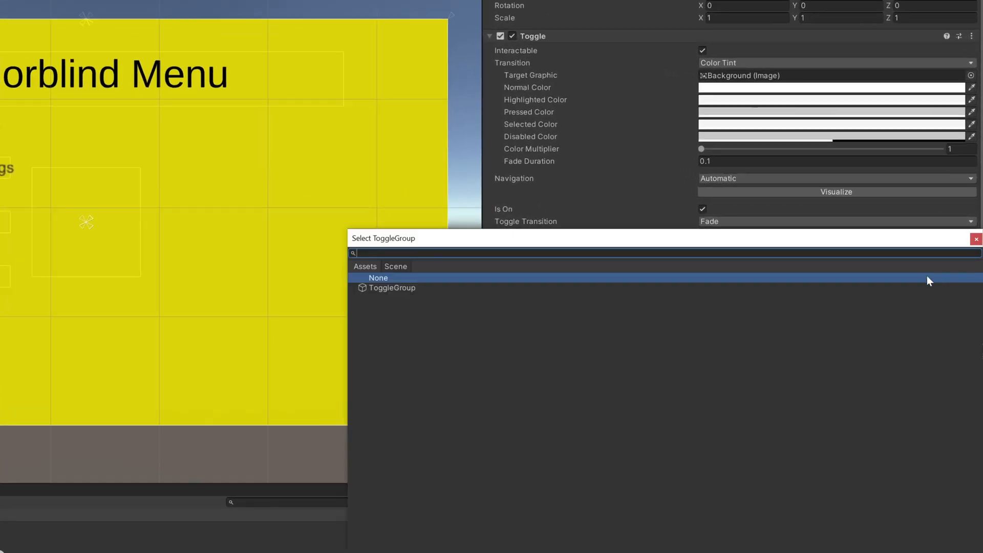
left_click(392, 288)
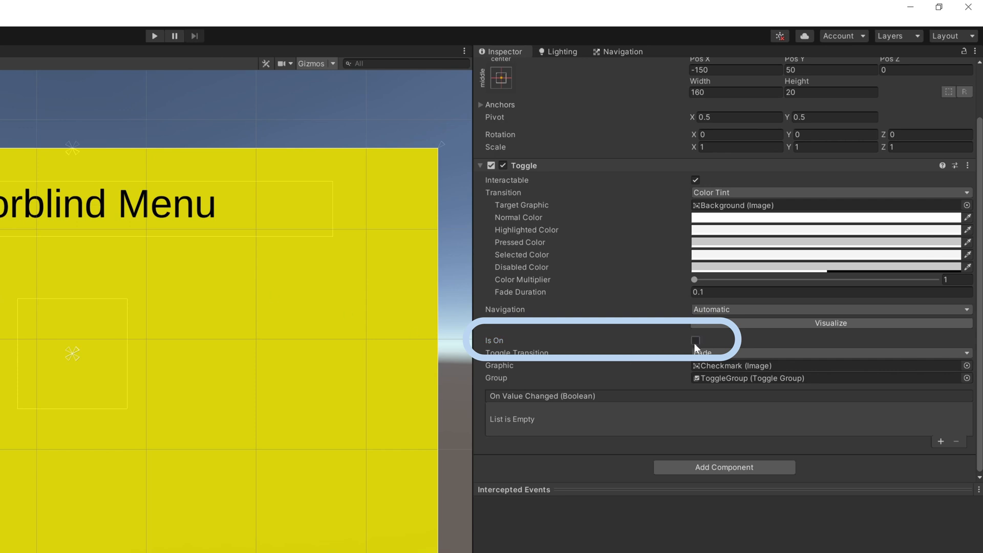
left_click(695, 340)
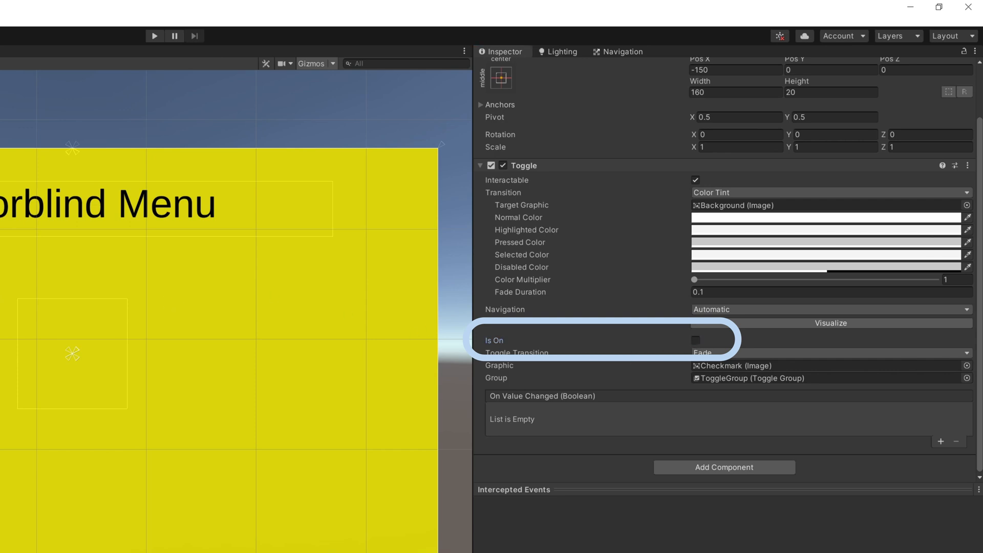
left_click(694, 340)
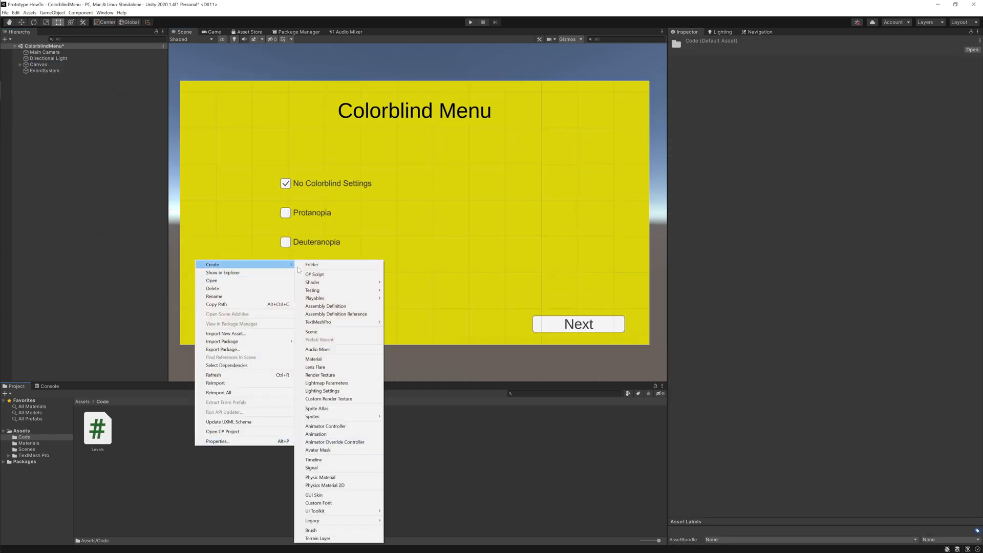
- Create a new C# script in the Assets/Code folder next to Levels
left_click(314, 274)
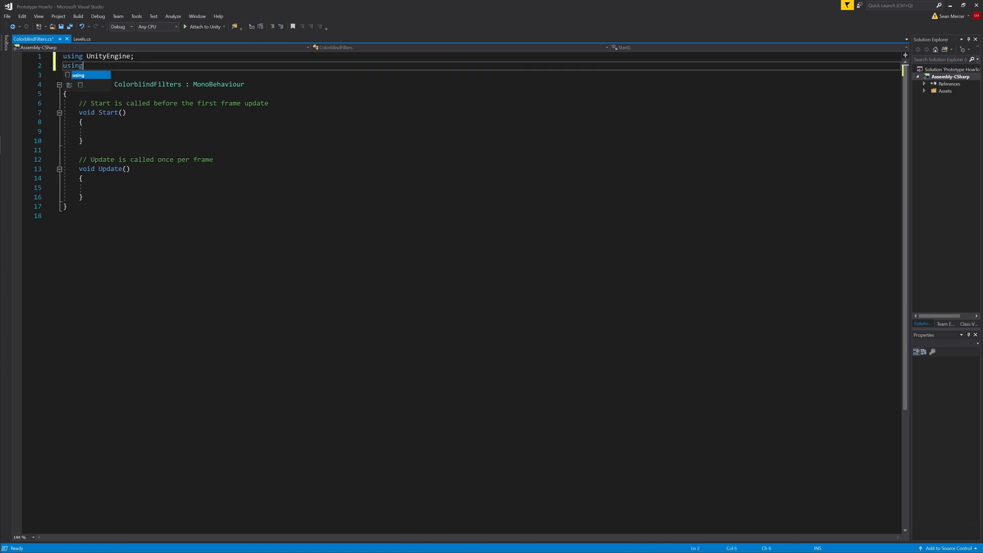
- Add using UnityEngine.UI and declare public Toggle fields toggleNone through toggleDeuteranopia
type("UnityEngine.UI;")
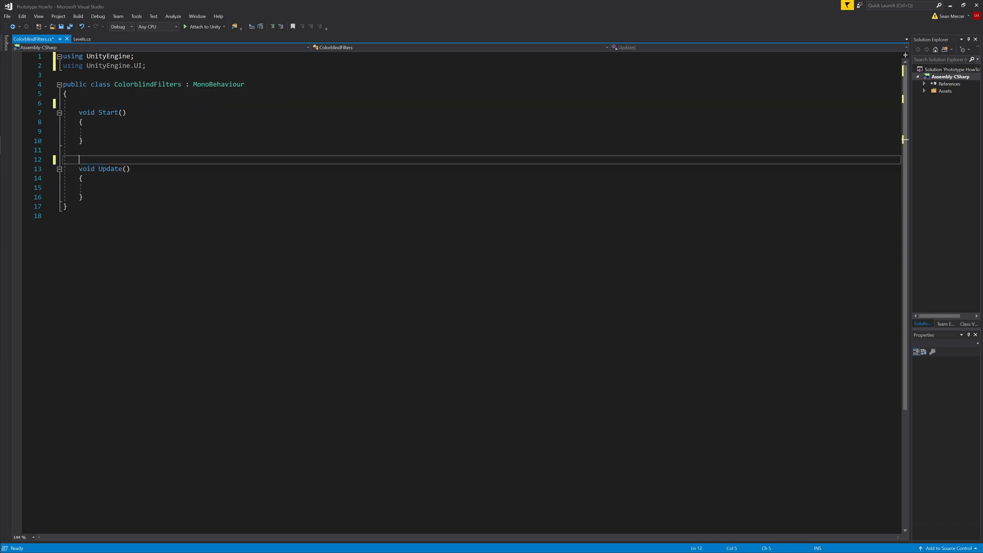
type("public toggle toggle")
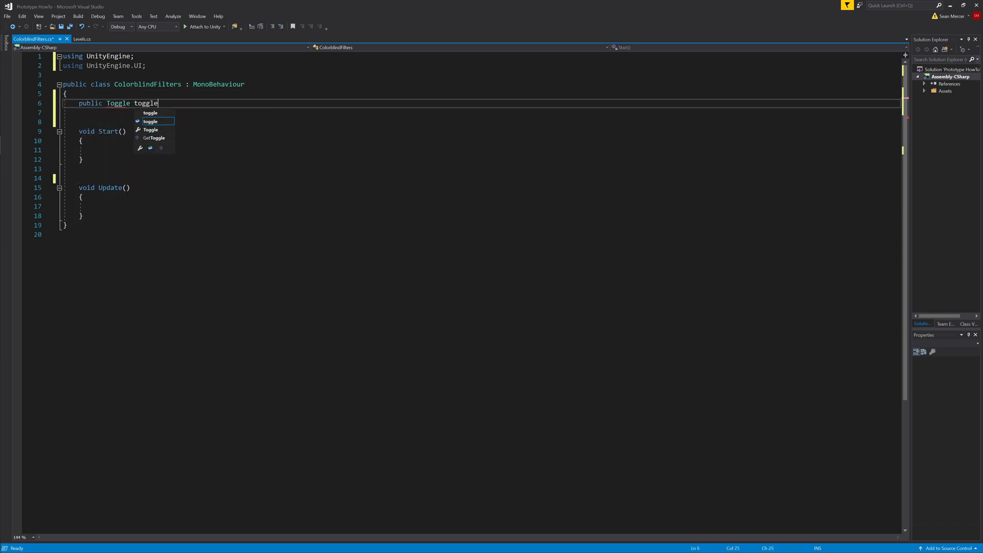
type("None;")
type("public Toggle")
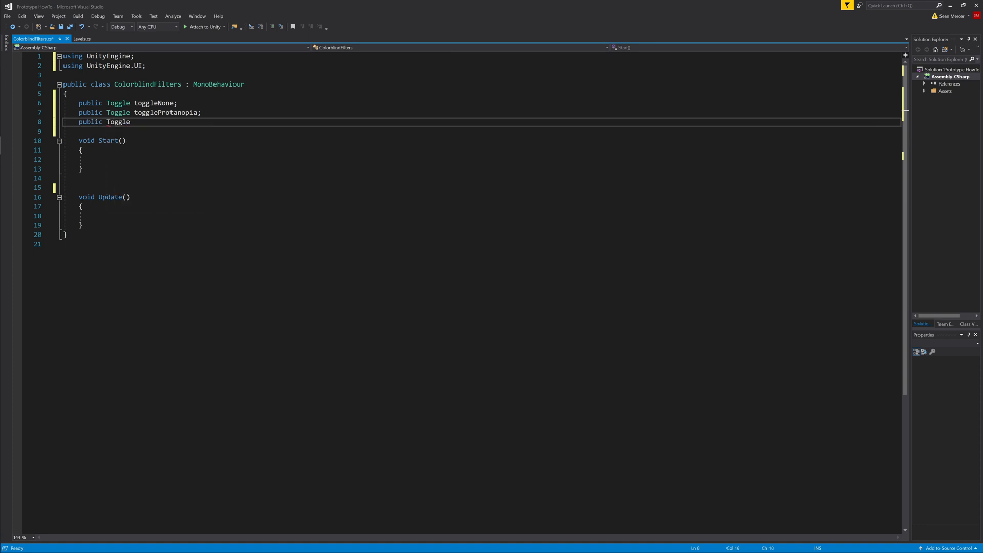
type("toggleDeuteranopia;")
left_click(481, 158)
type("if")
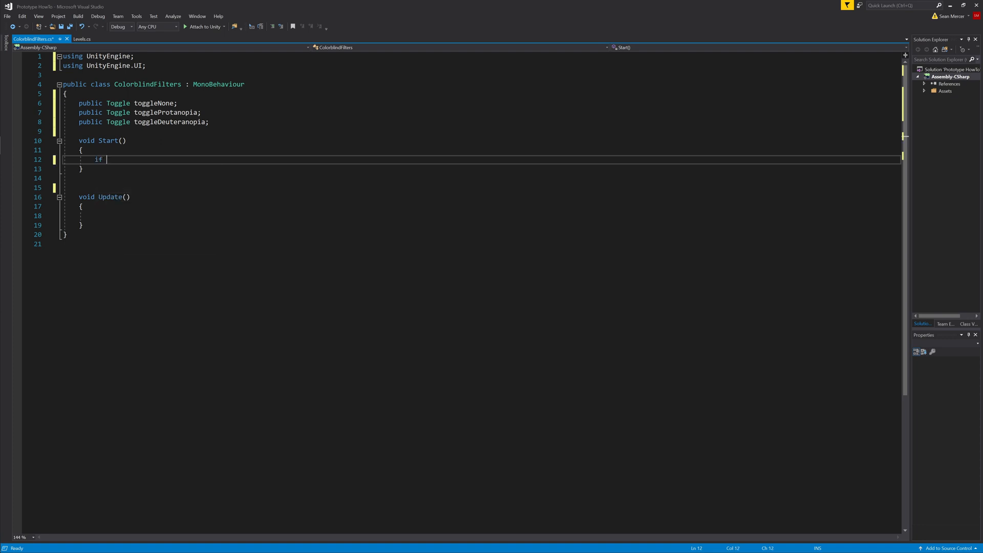
- In Start, set toggleNone.isOn true when PlayerPrefs.GetInt("ToggleBool") == 1, else false
type("(PlayerPrefs)")
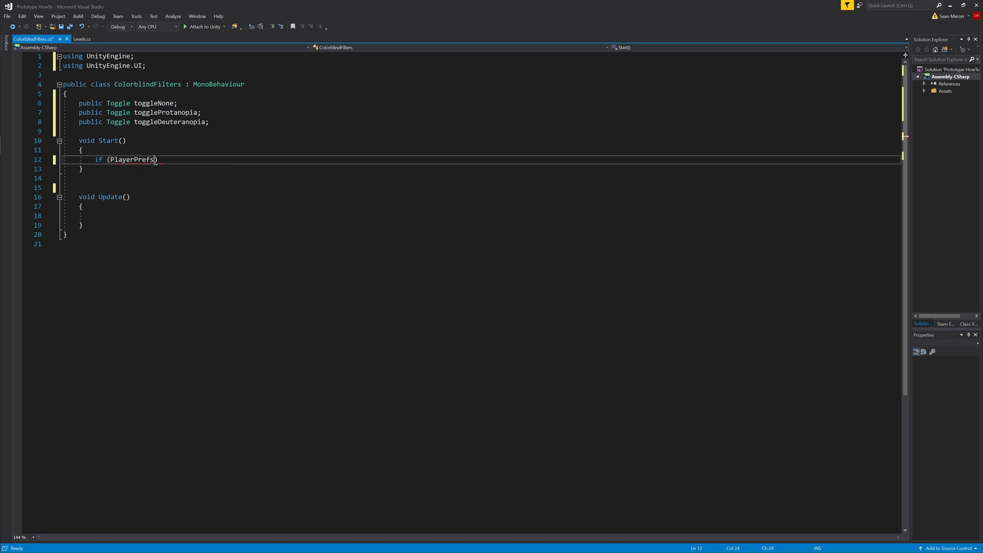
type(".GetInt(\"")
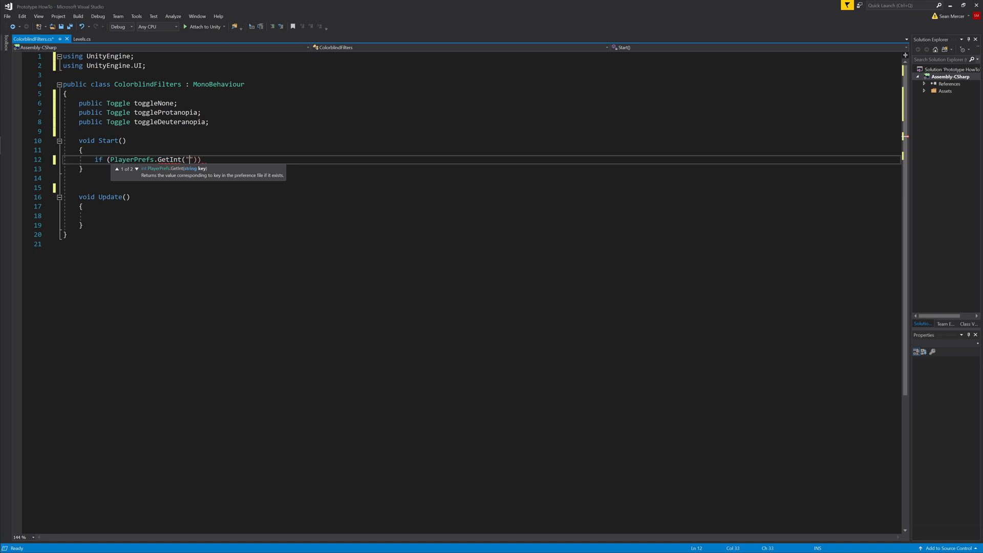
type("ToggleBool")
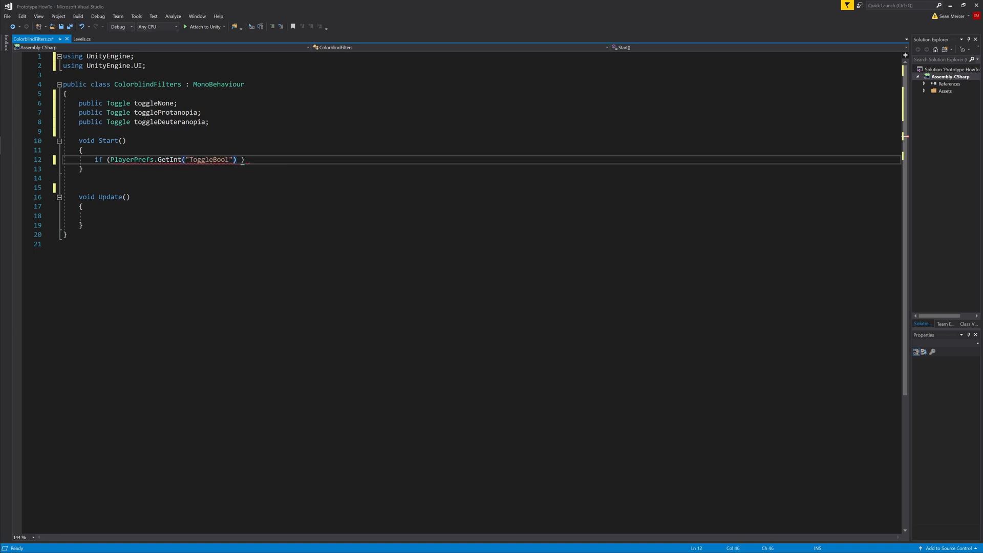
type("== 1")
type("{")
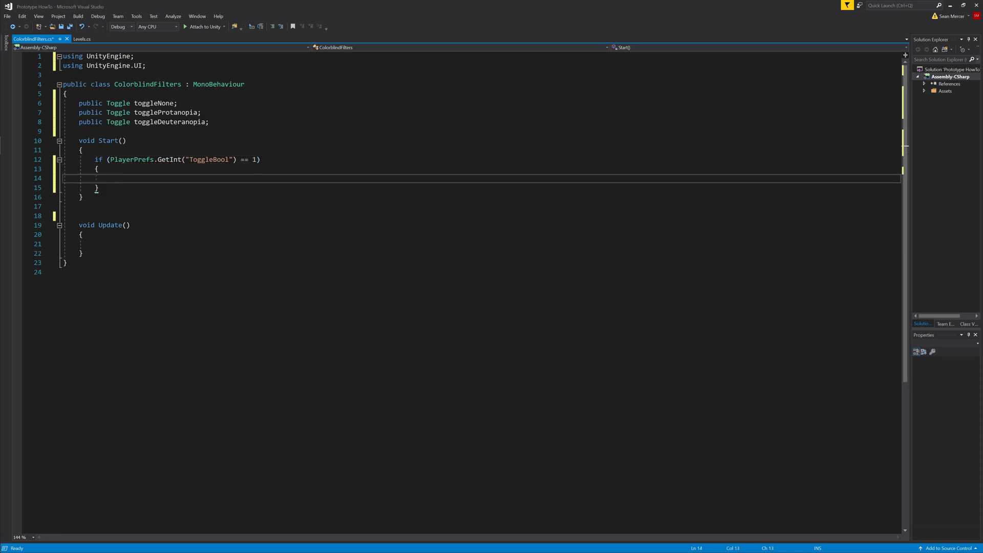
type("togglen")
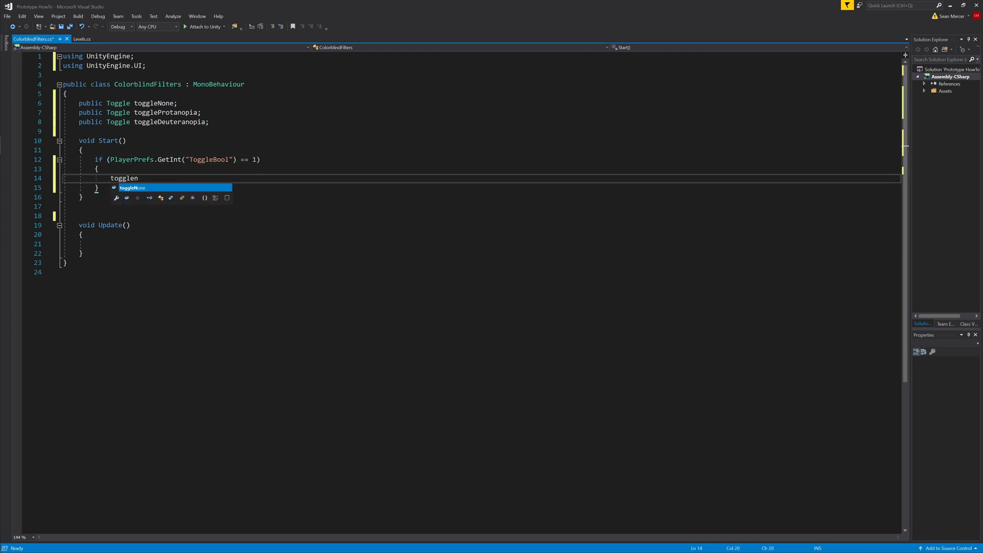
key("Tab")
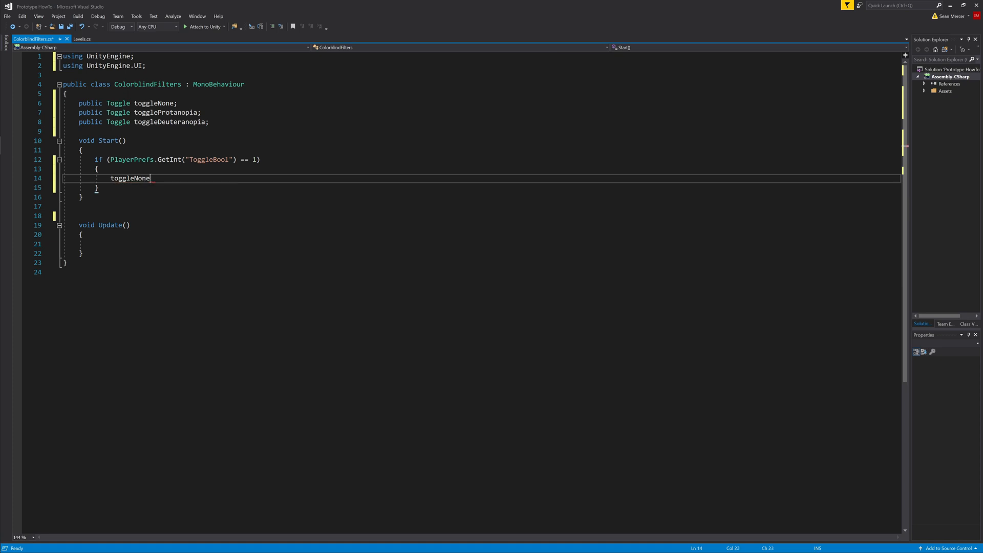
type(".isOn")
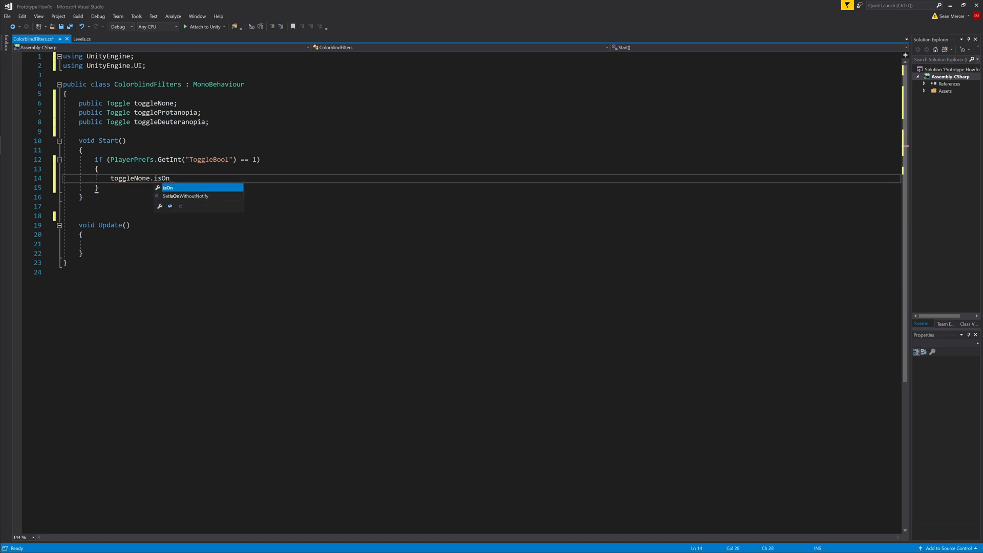
type("= ture")
type("else { ")
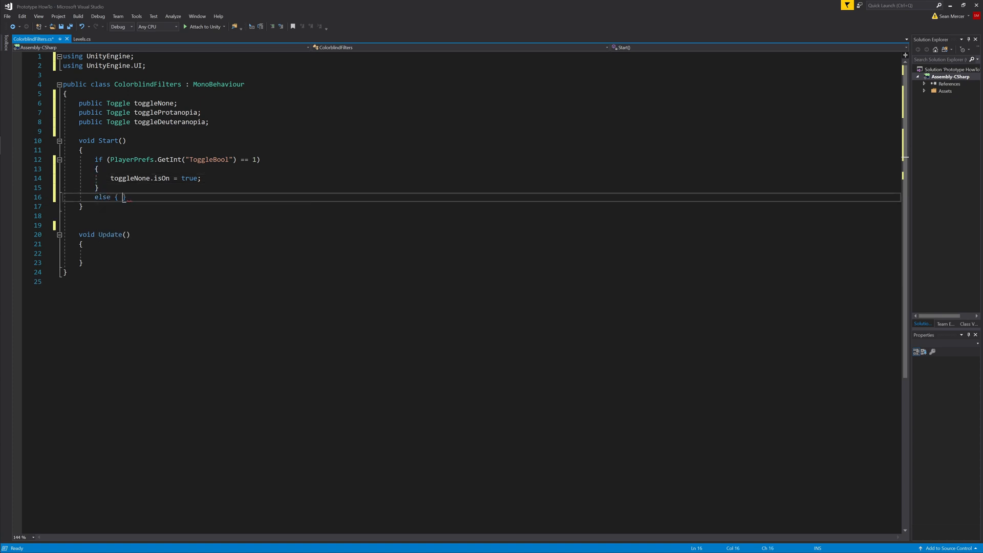
type("toggleNone.")
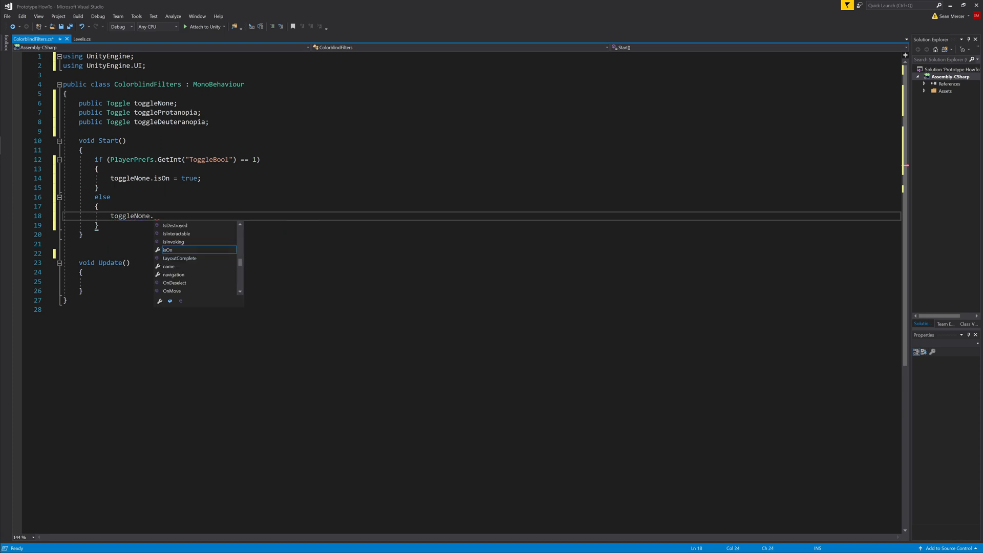
type("isOn = false;")
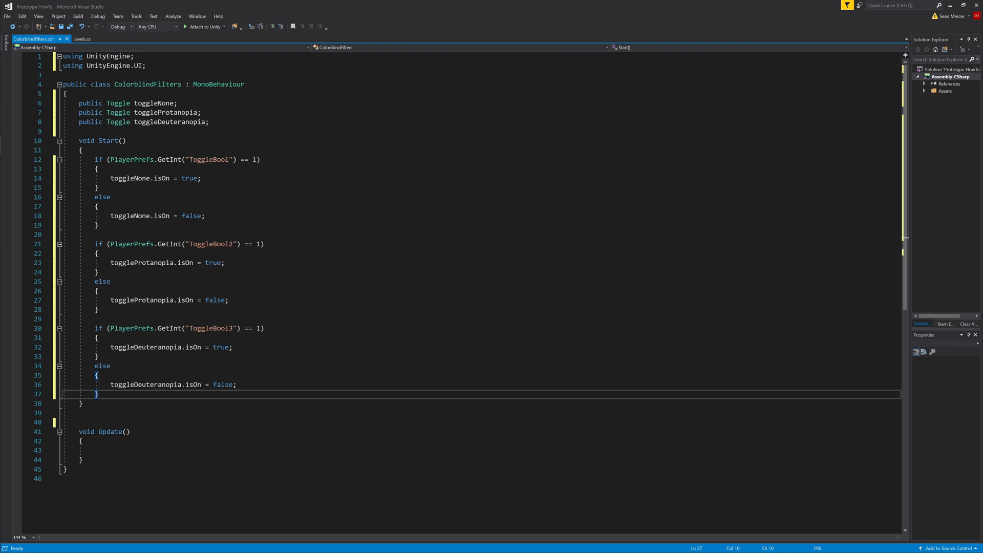
- In Update, save ToggleBool via PlayerPrefs.SetInt from toggleNone, writing 0 in the else branch
type("if (togglenon)")
type("PlayerPrefs.S")
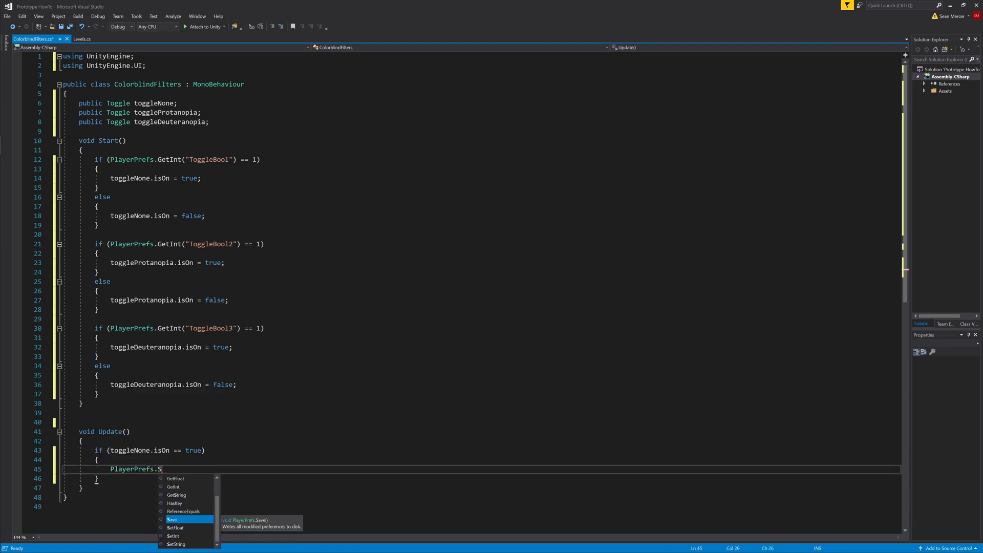
type("etInt(\"Toggle\"")
type("PlayerPrefs.SetInt(")
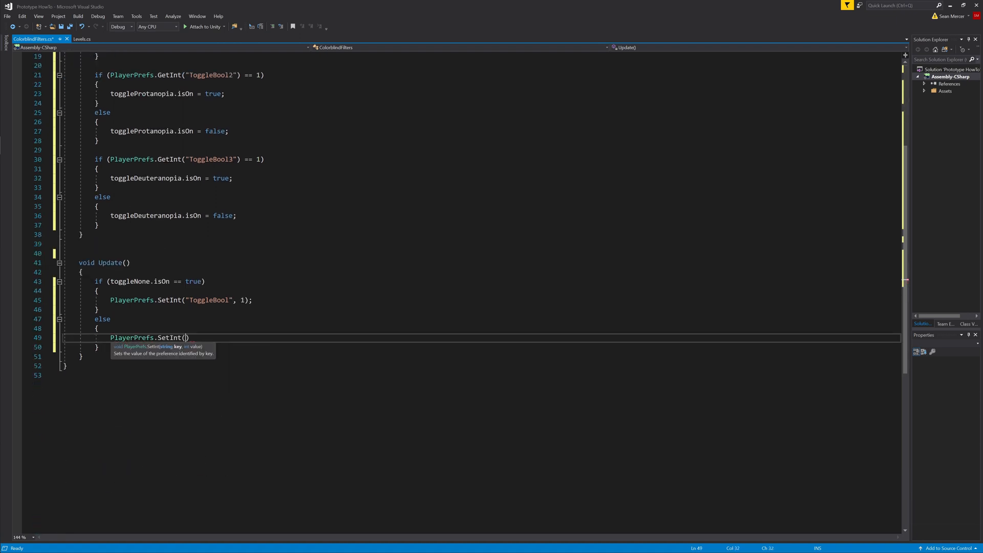
type("\"ToggleBool\", 0);")
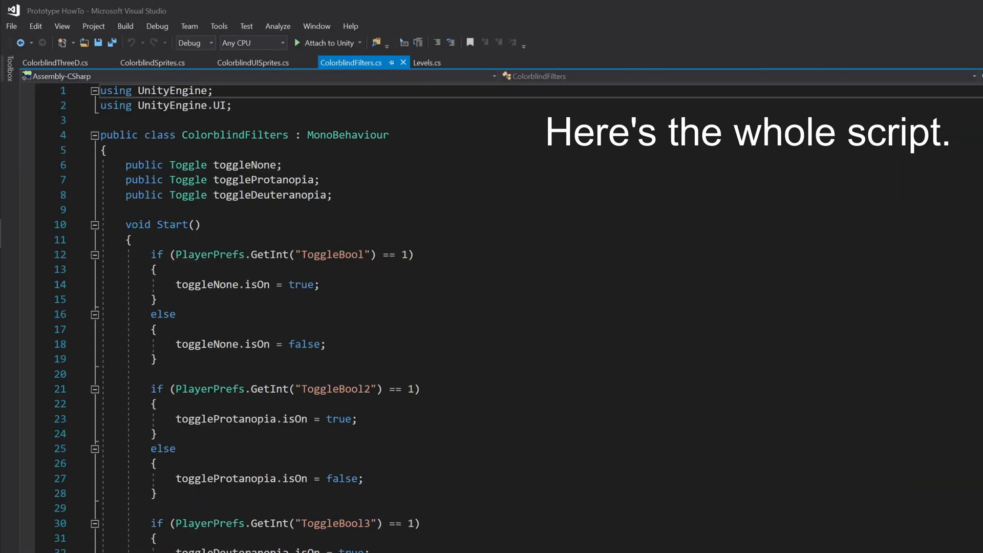
- Scroll through ColorblindFilters.cs to review the finished Start and Update methods
scroll("down", 3)
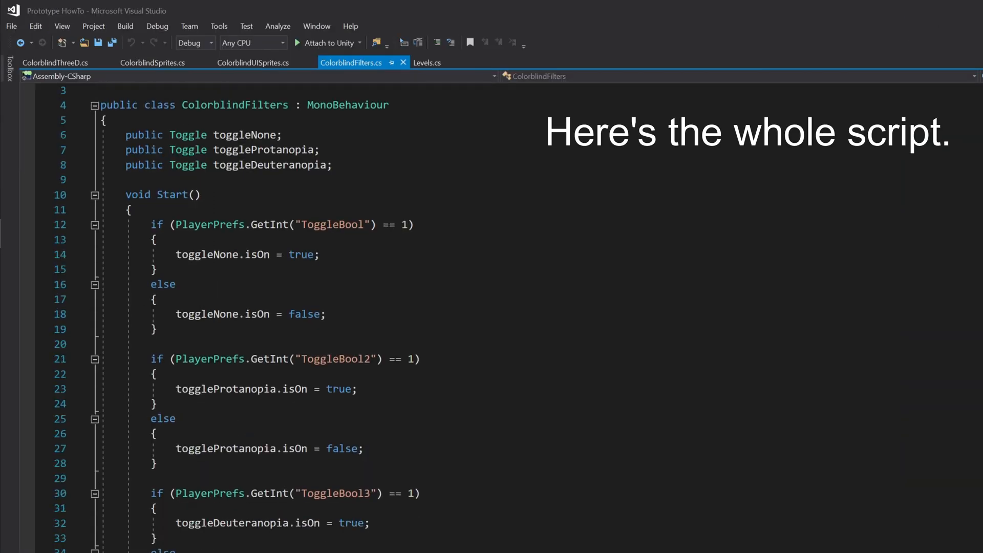
scroll("down", 3)
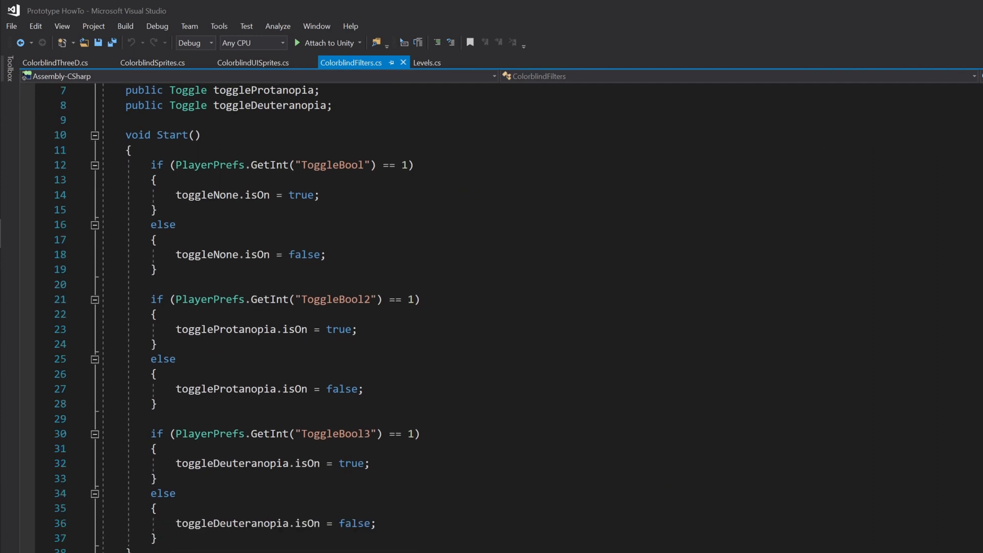
scroll("down", 3)
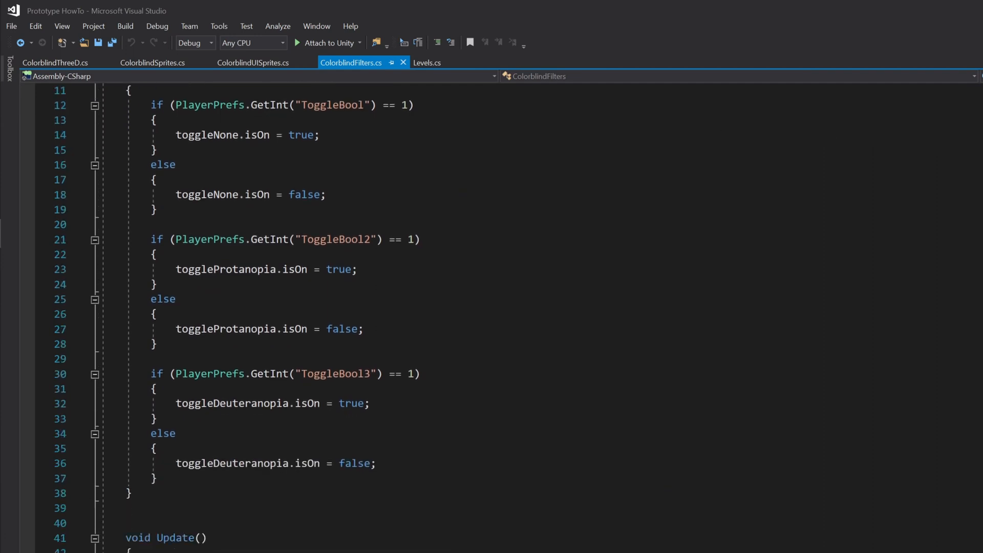
scroll("down", 3)
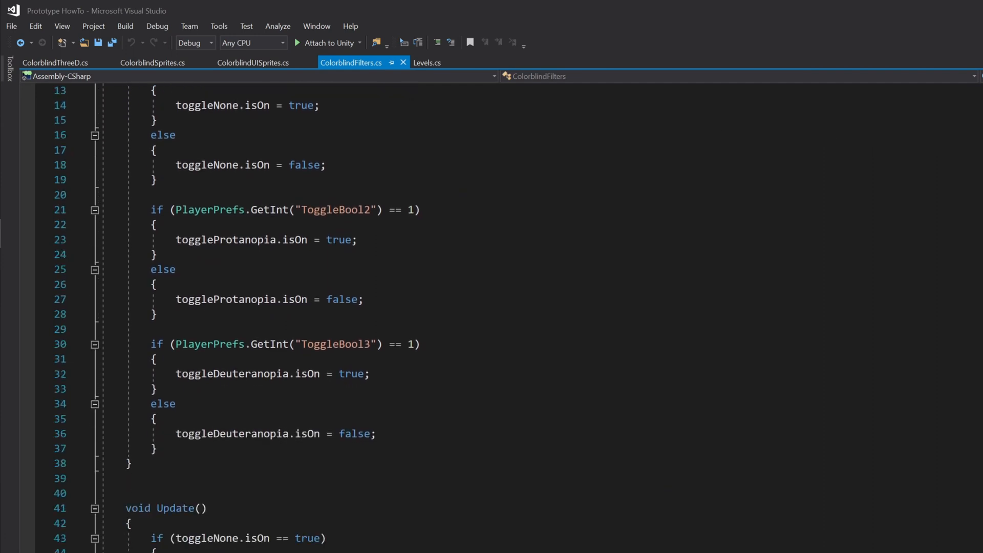
scroll("down", 3)
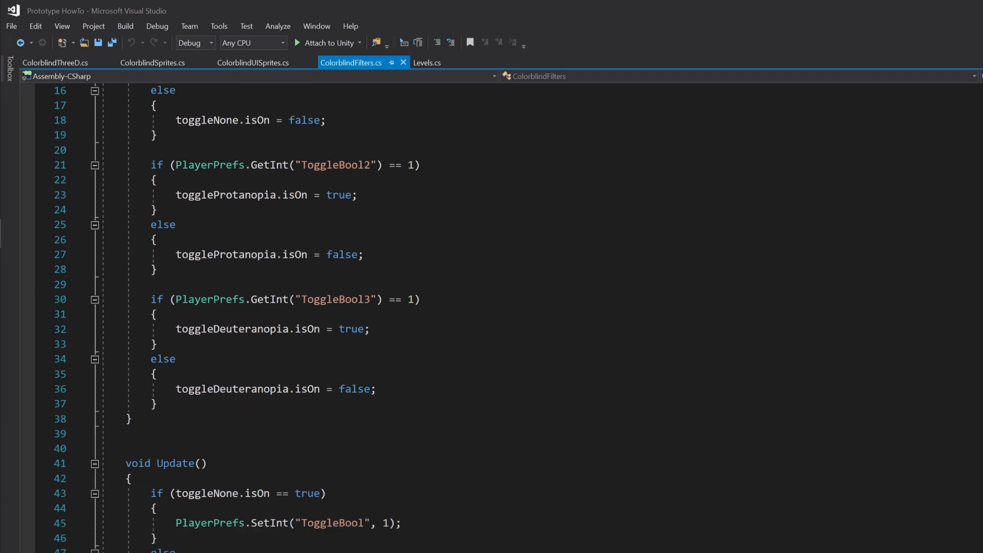
scroll("down", 3)
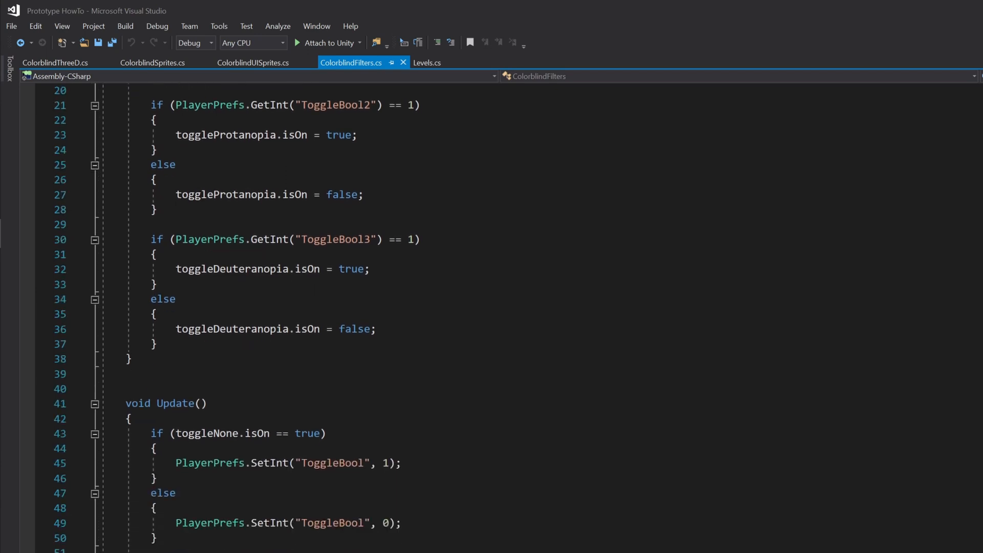
scroll("down", 3)
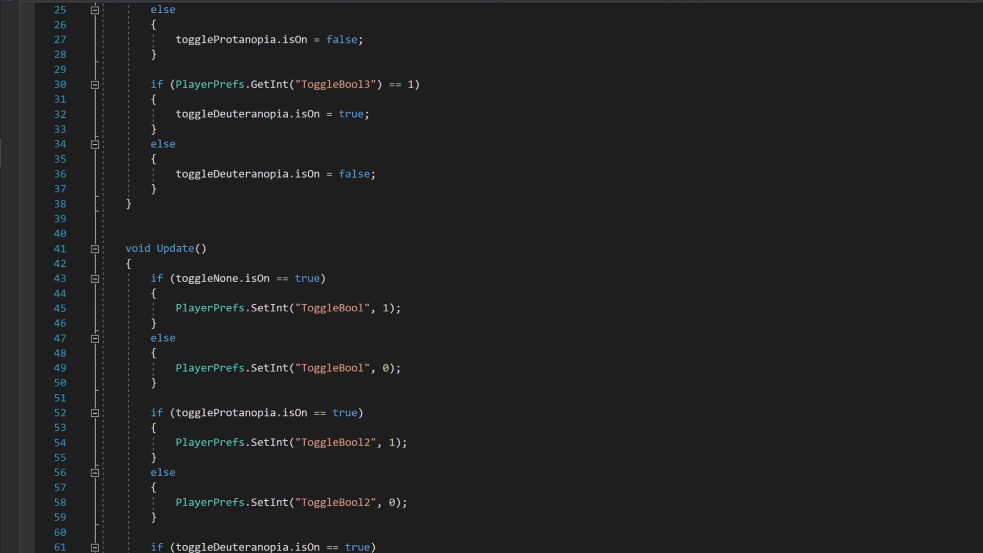
scroll("down", 3)
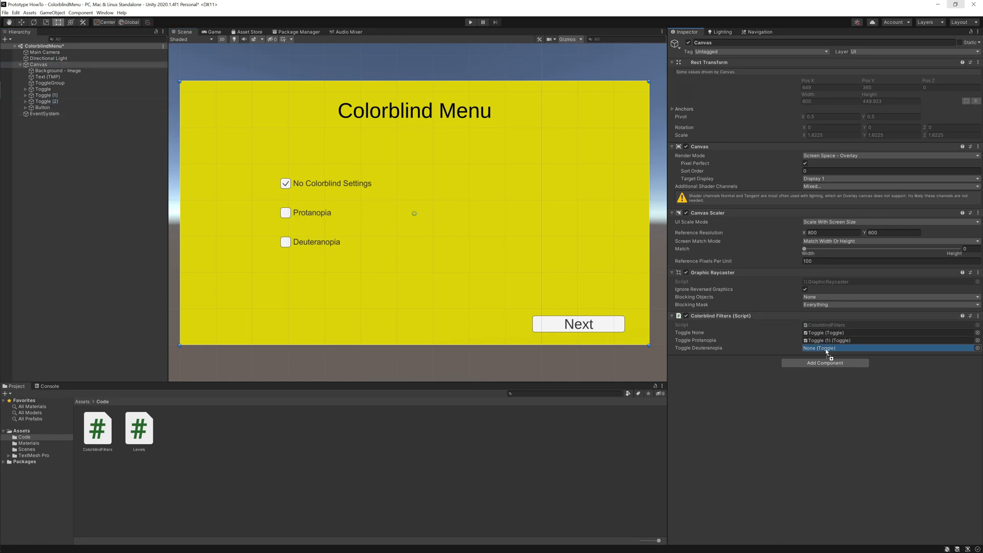
- Link the remaining toggle to the Canvas's Colorblind Filters fields and preview in Play mode
left_click(470, 22)
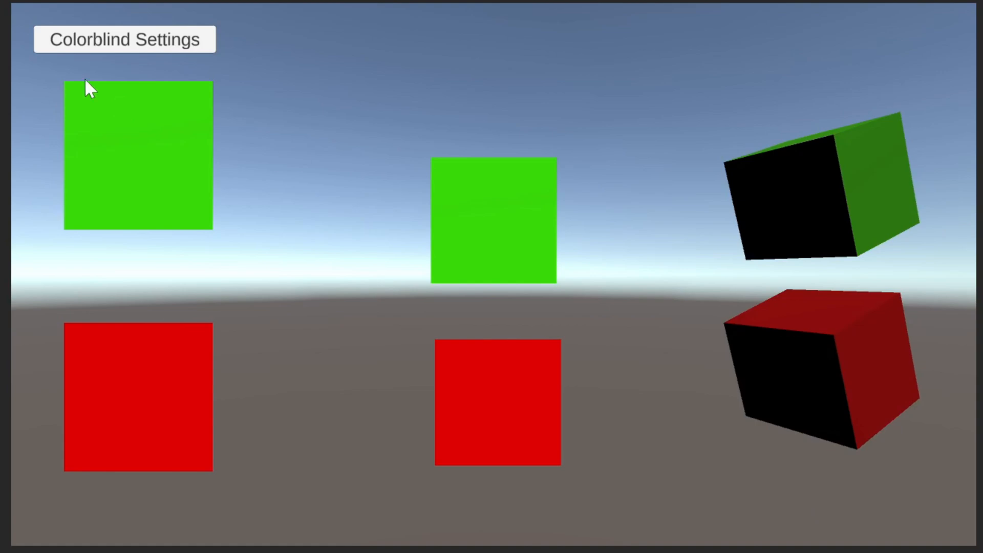
mouse_move(850, 508)
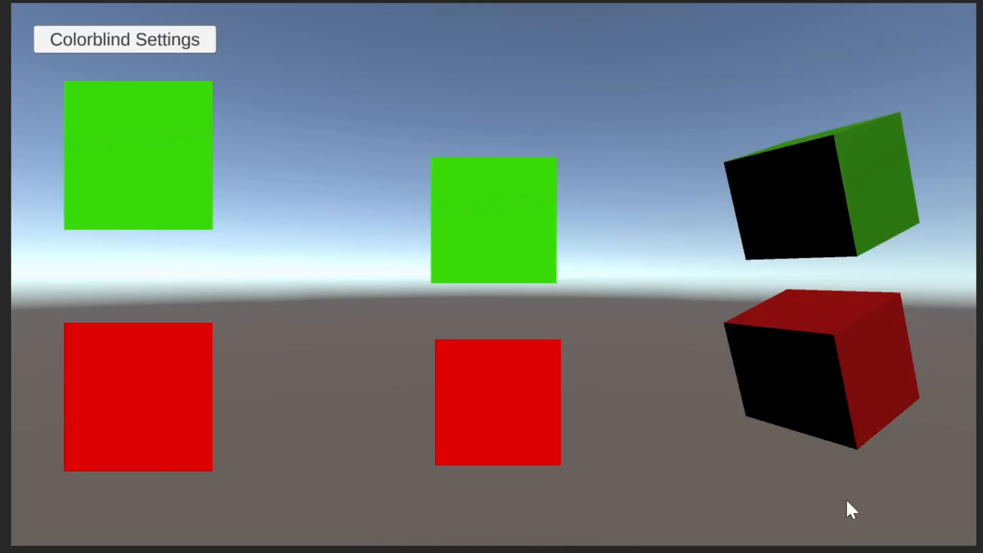
left_click(124, 39)
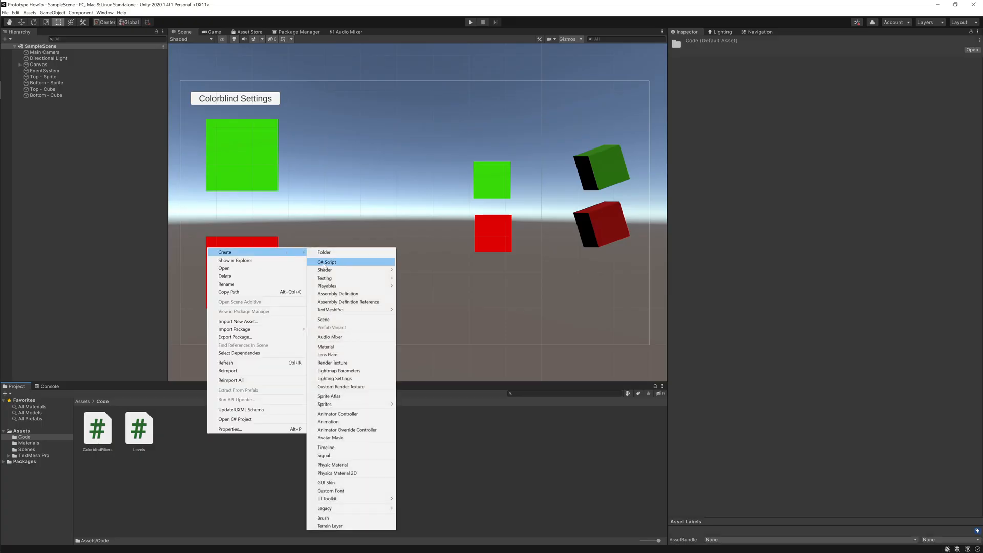
- Create the ColorblindUISprites script with public Sprite fields for protanopia and deuteranopia images
left_click(326, 261)
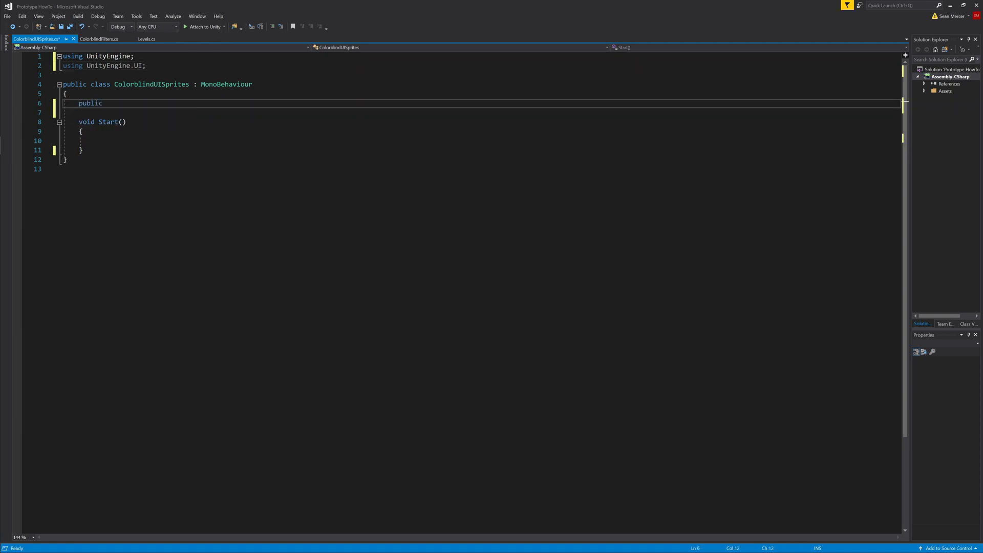
type("spirte protanopiaImage;")
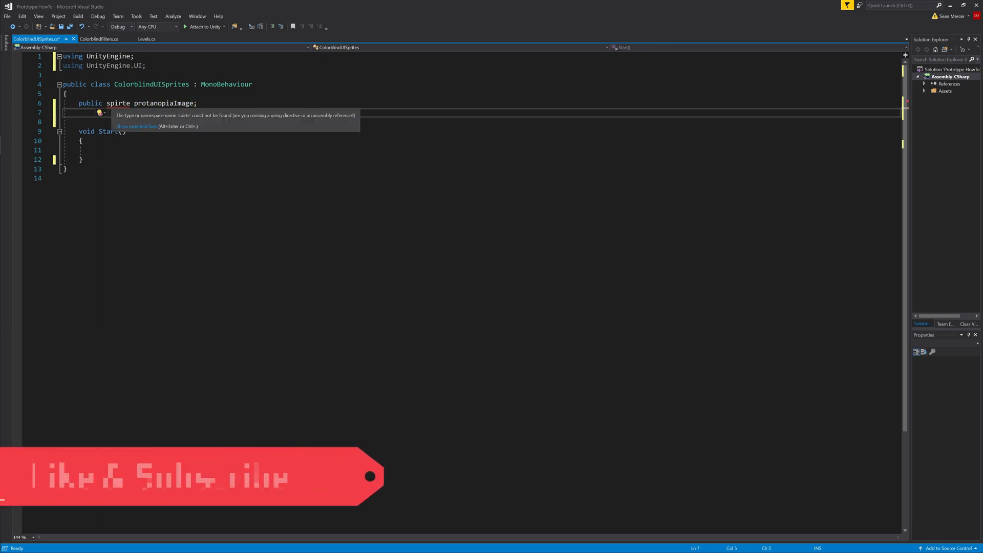
type("Sp")
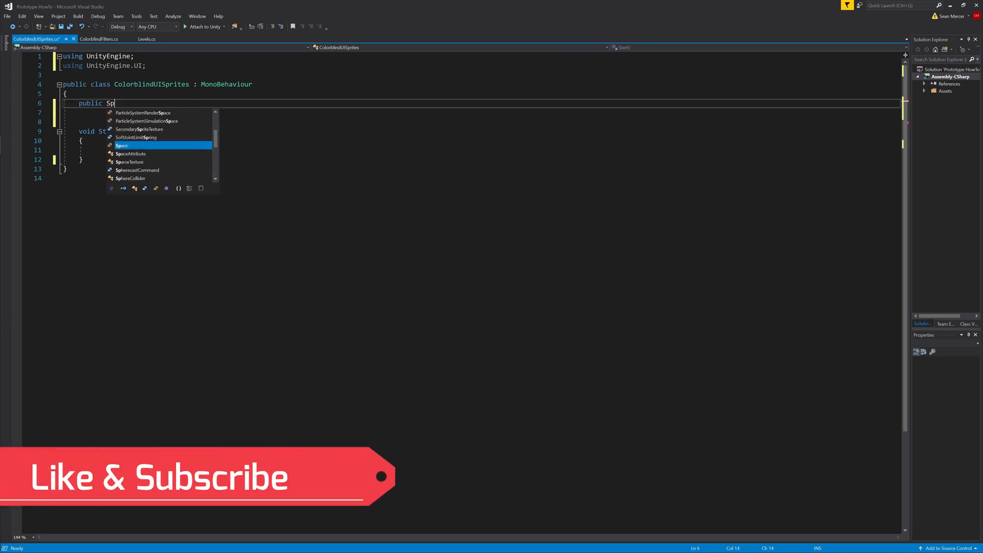
type("rite protanopiaImage;")
type("public")
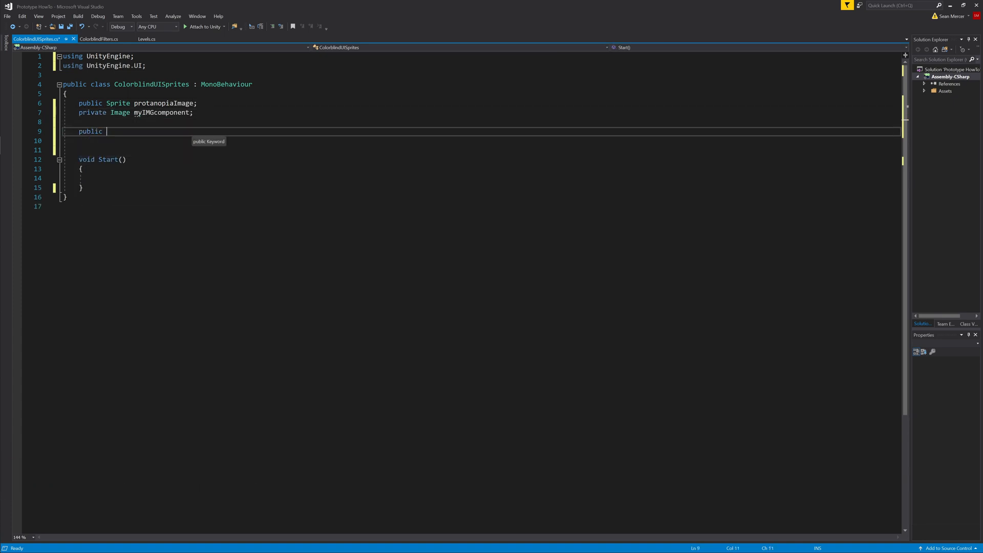
type("Sprite deutr")
left_click(480, 178)
type("if (")
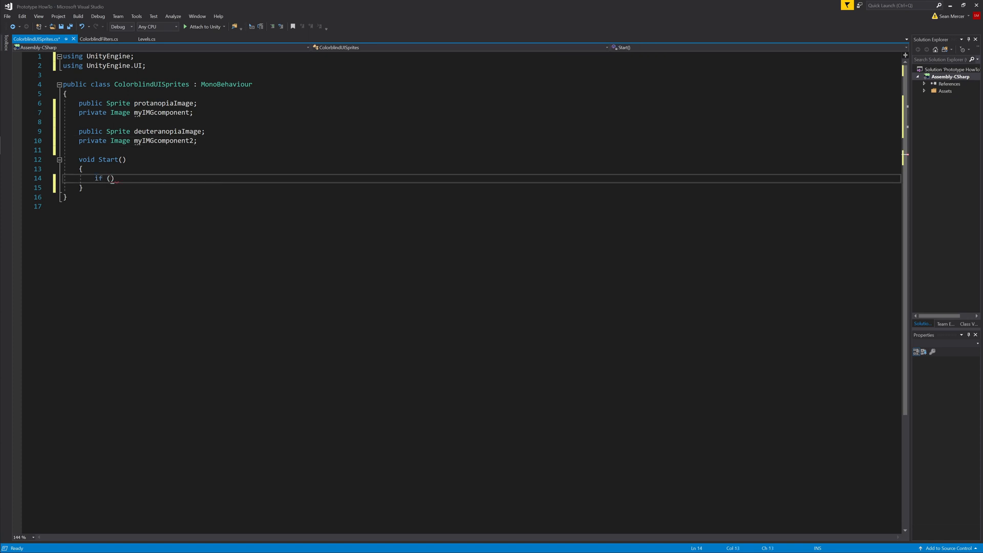
- If PlayerPrefs.GetInt("ToggleBool2") is 1, set myIMGcomponent.sprite to protanopiaImage, then paste a copy of the block
type("PlayerPrefs.GetInt(\"ToggleBool2")
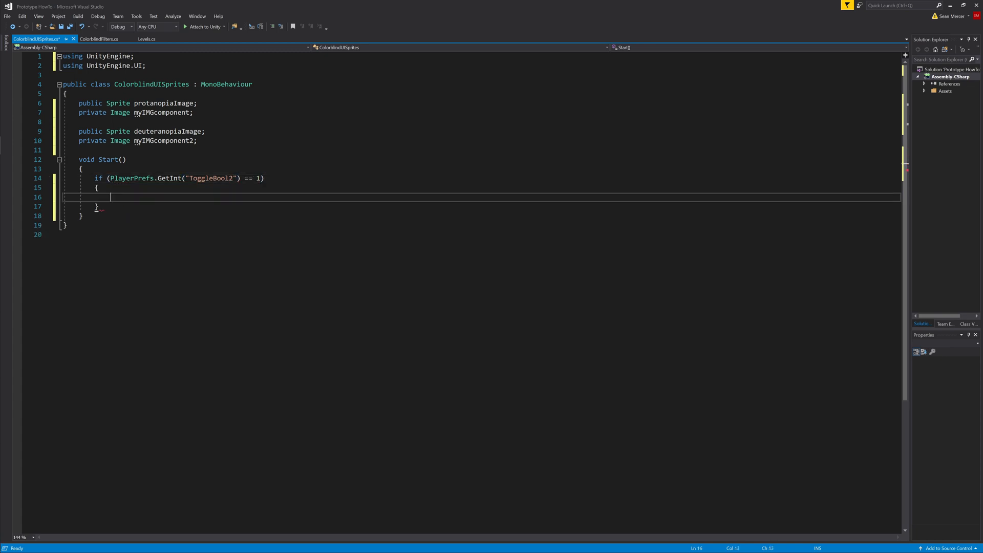
type("myIMGcomponent")
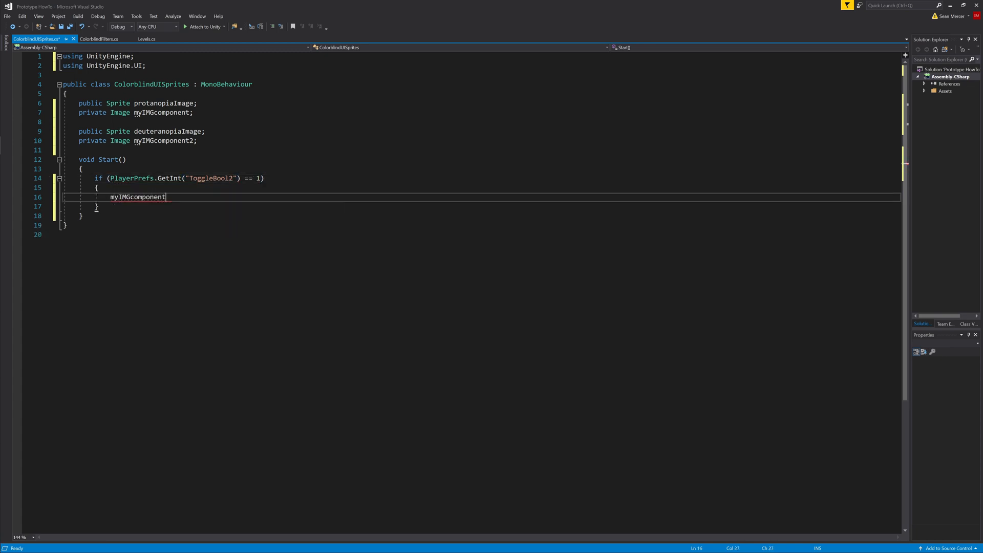
type("= this.componen")
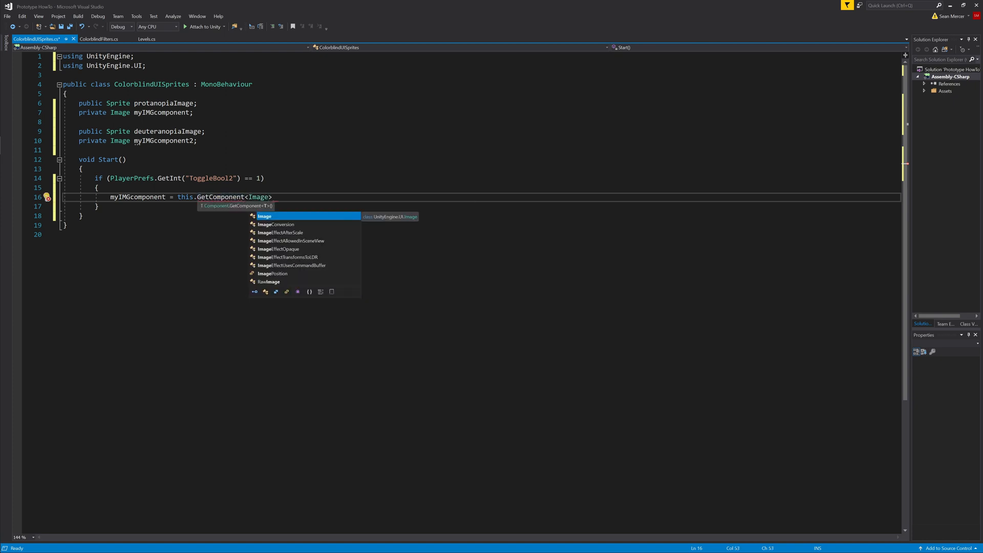
type("myIMGcomponent")
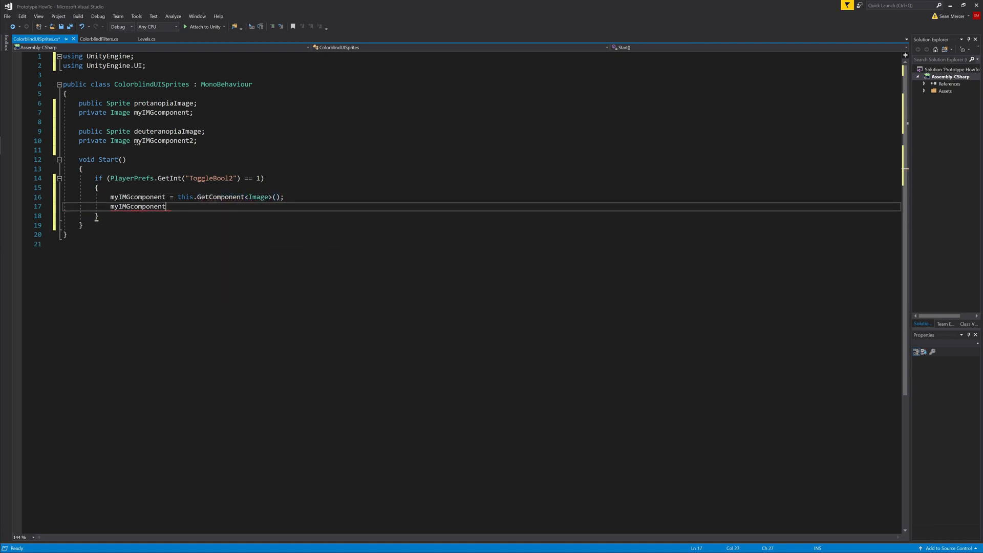
type(".sprite =")
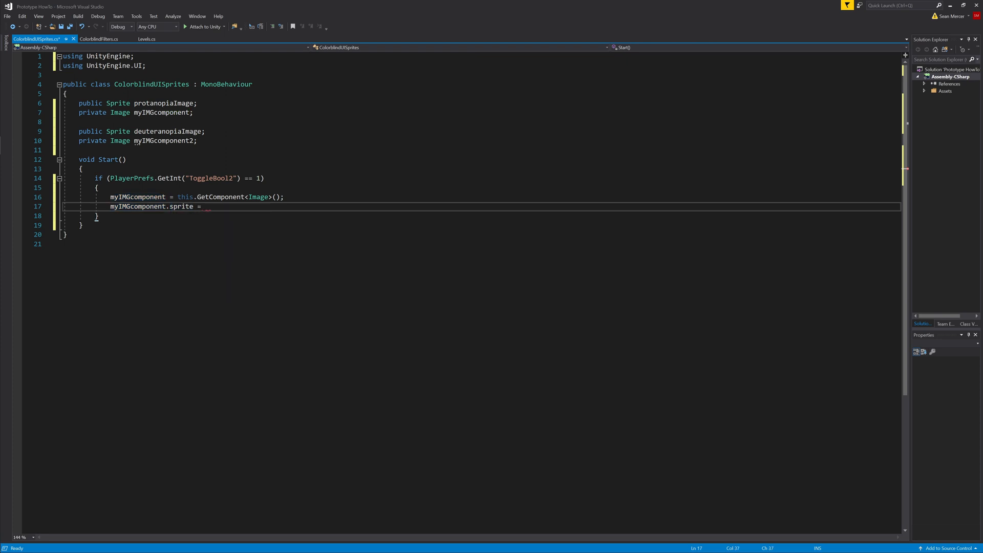
type("protanopiaImage;")
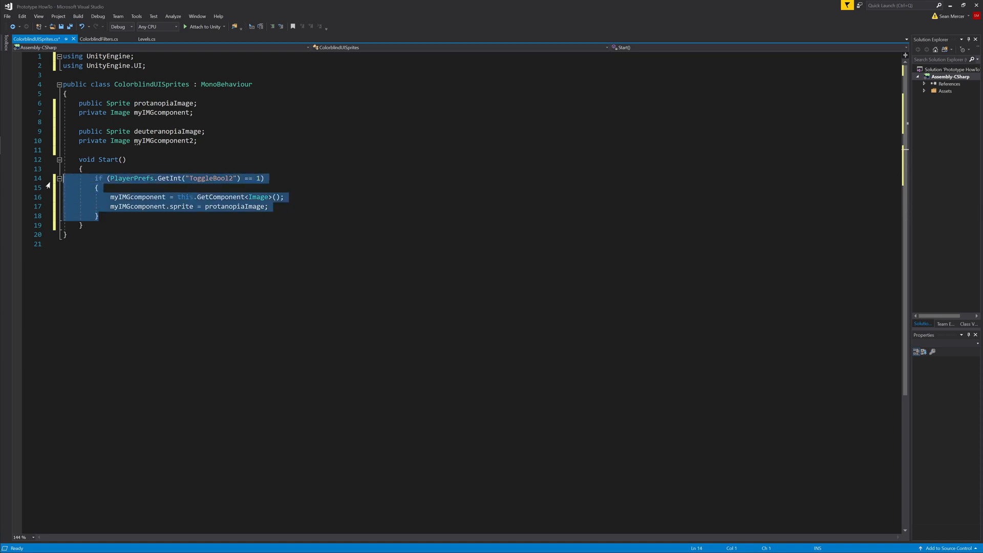
key("ctrl+v")
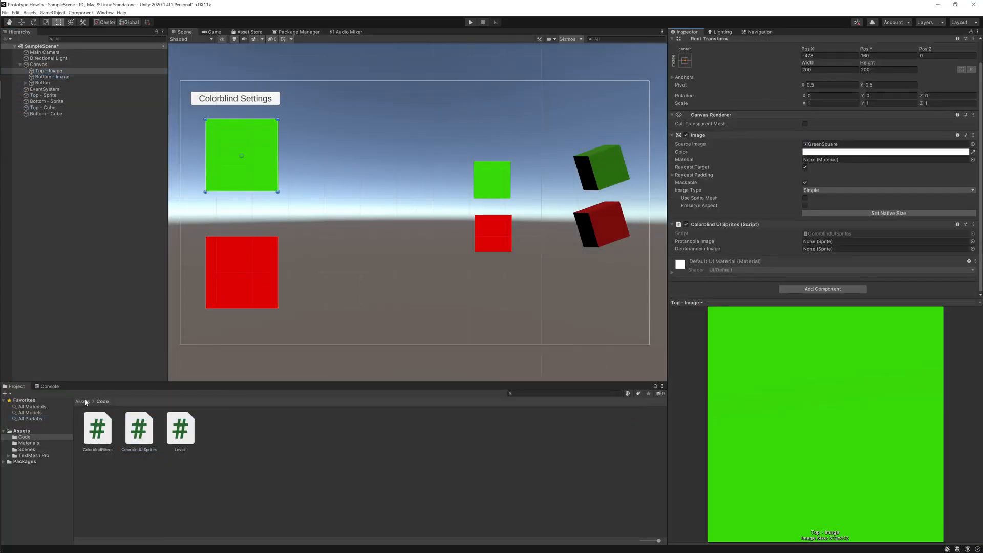
- Assign square swap sprites to both images' Protanopia Image fields and preview them blue and cyan in Play
left_click(51, 76)
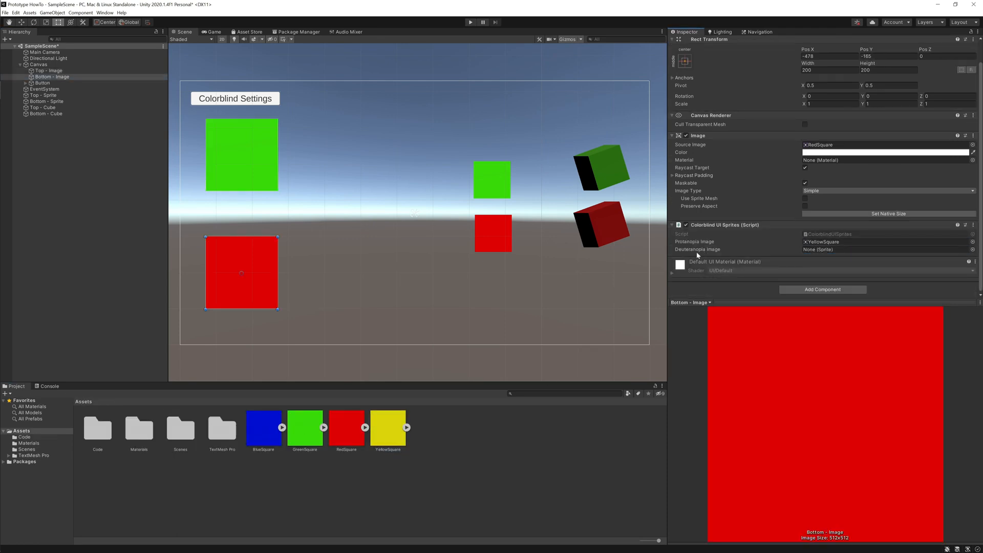
left_click(883, 242)
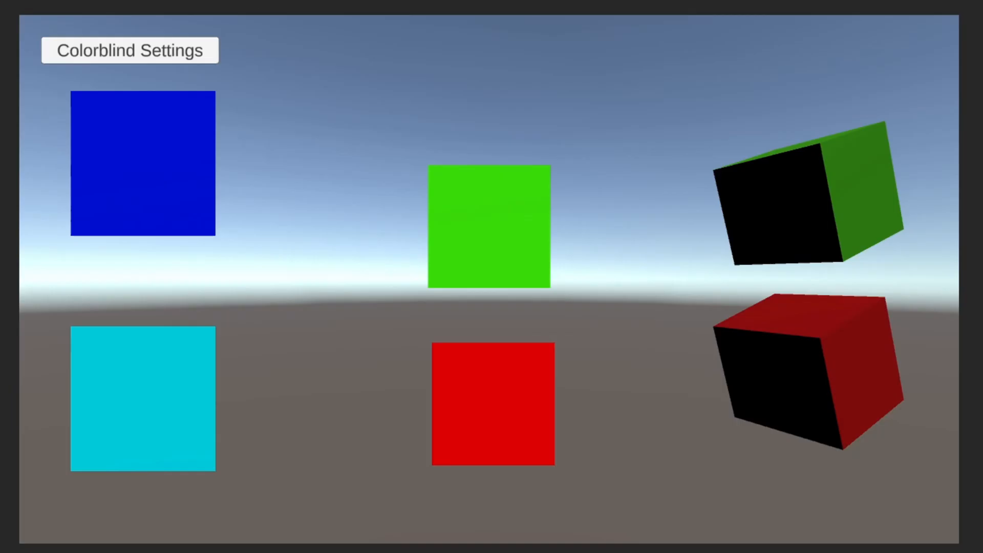
left_click(130, 50)
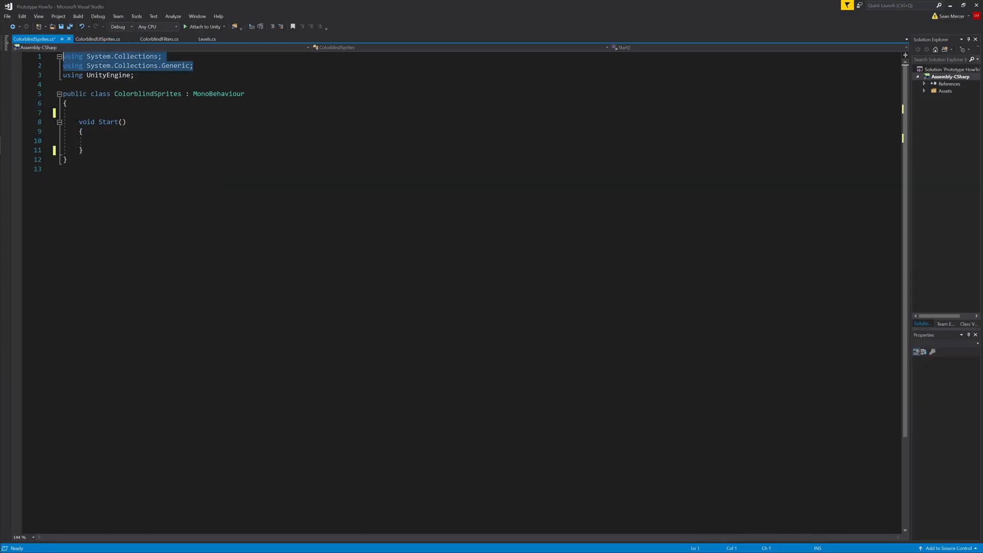
- Declare a public SpriteRenderer and protanopia/deuteranopia Sprite fields in ColorblindSprites, removing unused imports
key("Delete")
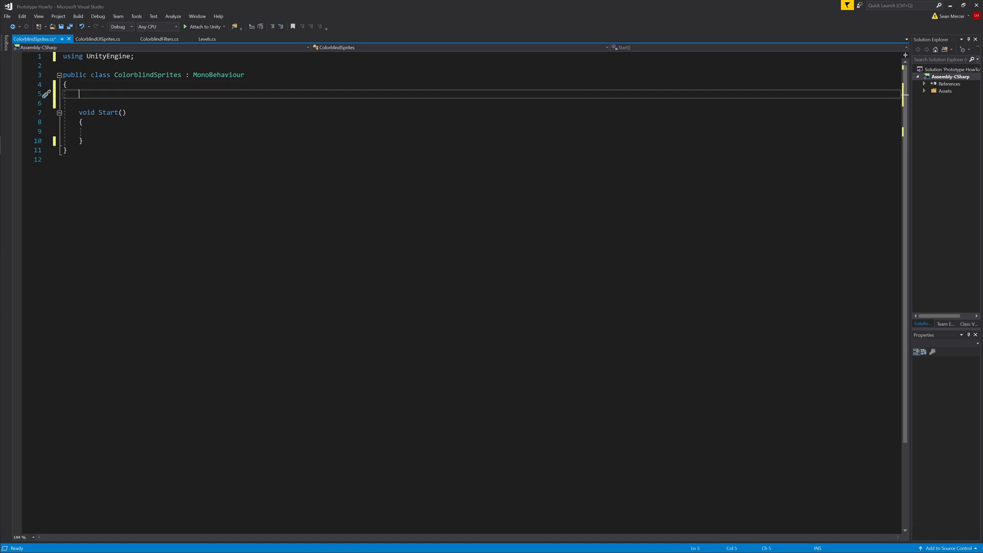
type("publc")
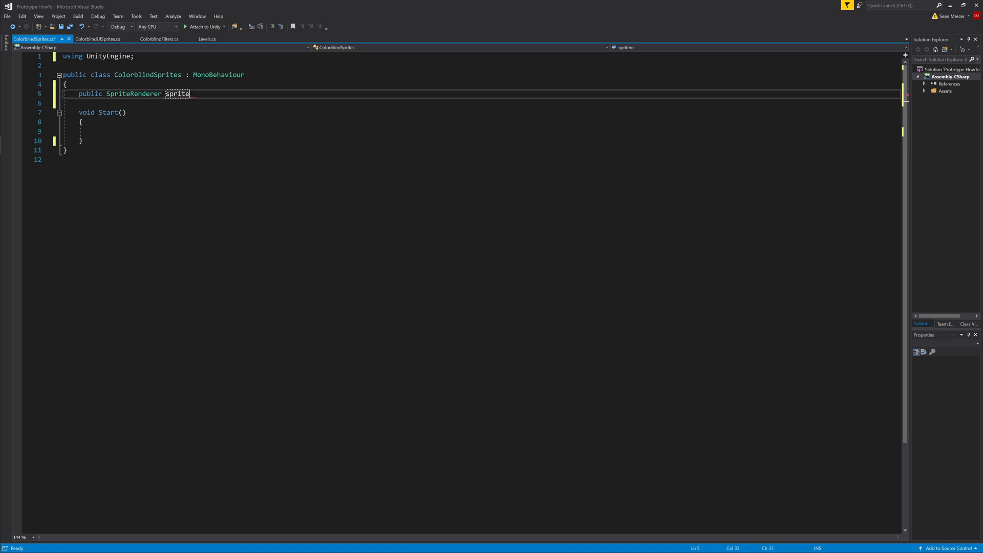
type("Renderer;")
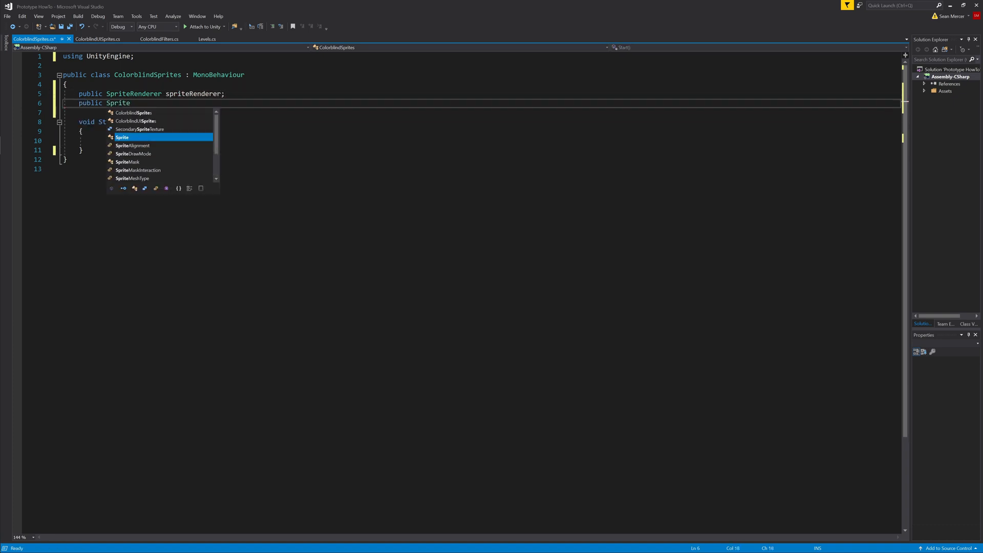
type("protanopiaSprite;")
left_click(479, 113)
type("public Sprite deuteranopiaS")
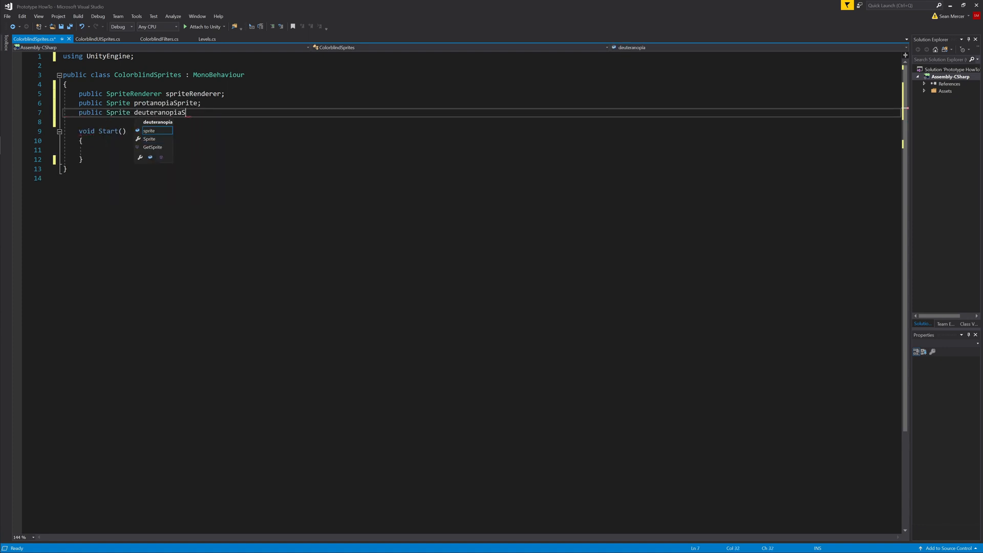
- Copy the ToggleBool2/ToggleBool3 checks from ColorblindUISprites and assign spriteRenderer.sprite to protanopiaSprite and deuteranopiaSprite
left_click(98, 39)
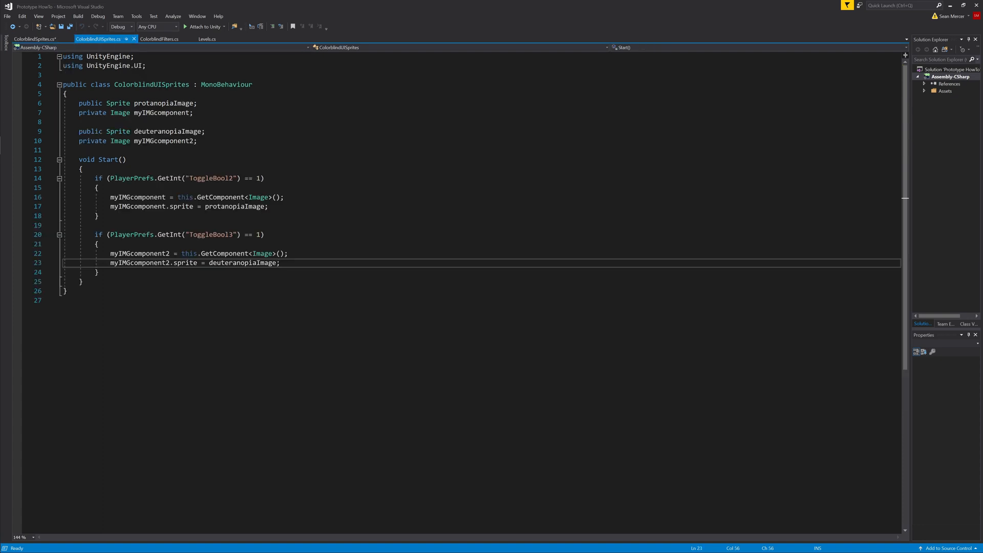
left_click(34, 39)
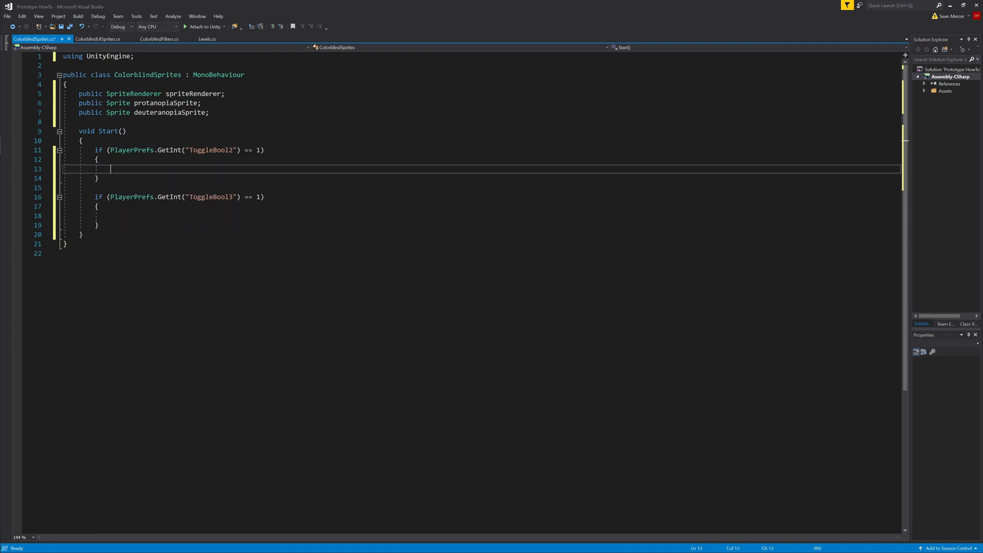
type("spriteRenderer\\")
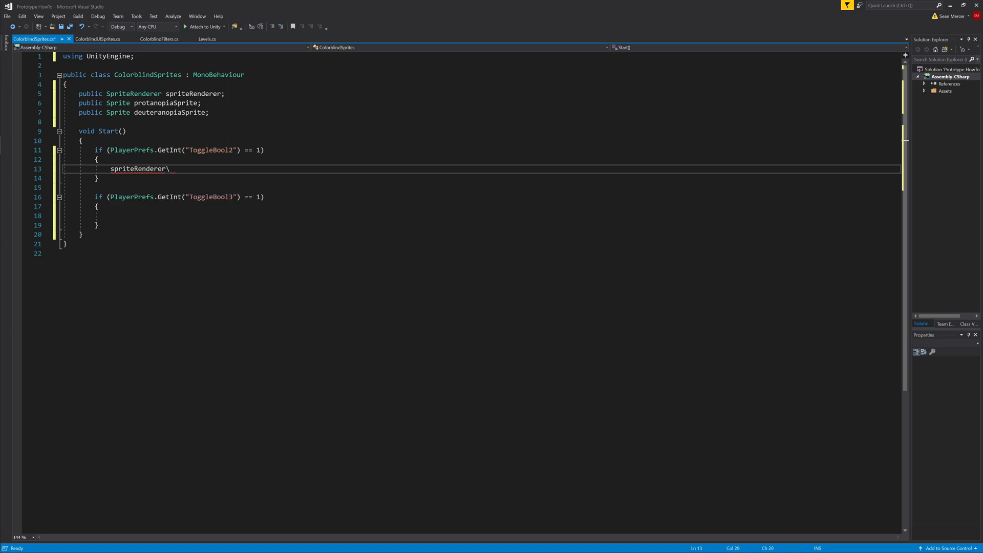
type(".sprite = po")
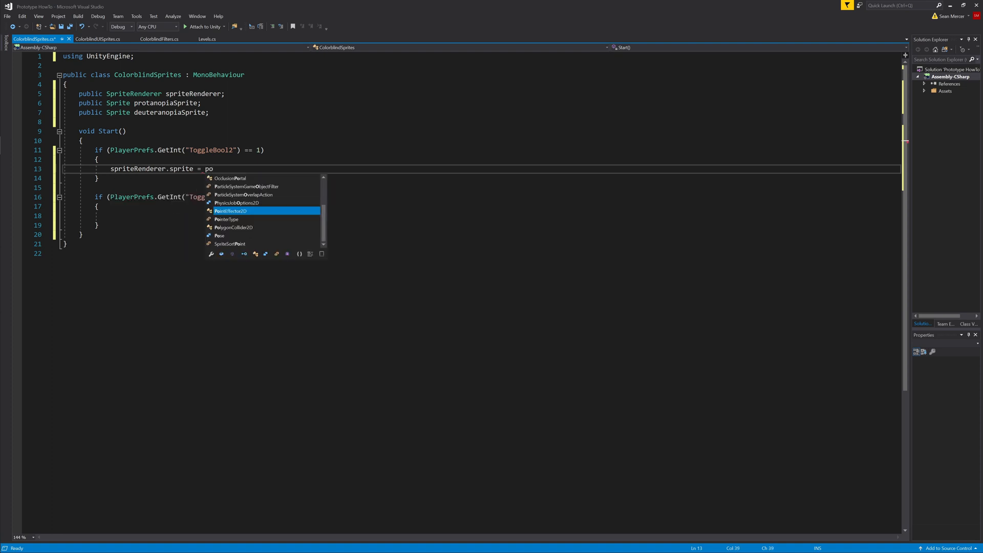
type("protanopiaSprite;")
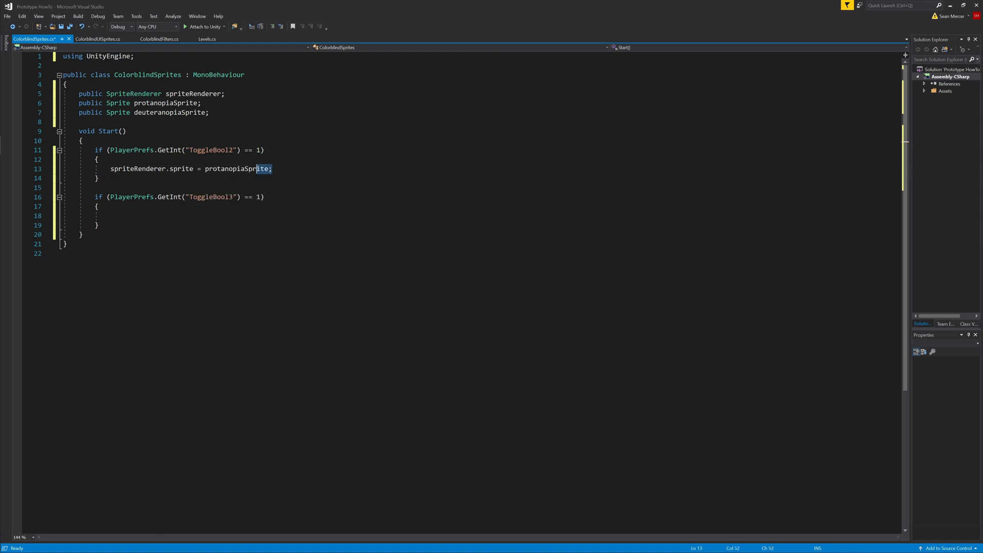
type("spriteRenderer.sprite = protanopiaSprite;")
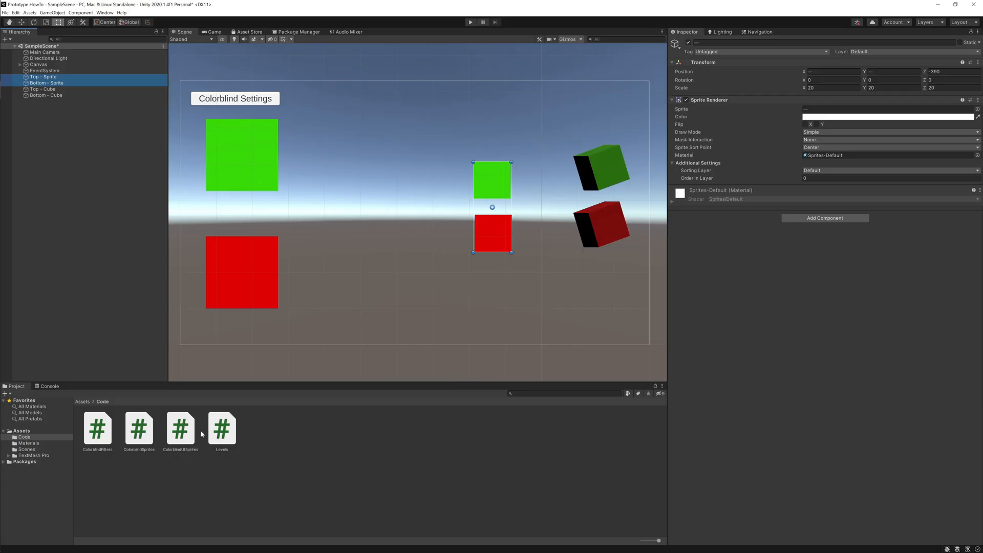
- Assign Top - Sprite's Sprite Renderer and colorblind replacement sprites in its Colorblind Sprites component, matching the top UI image
left_click(46, 81)
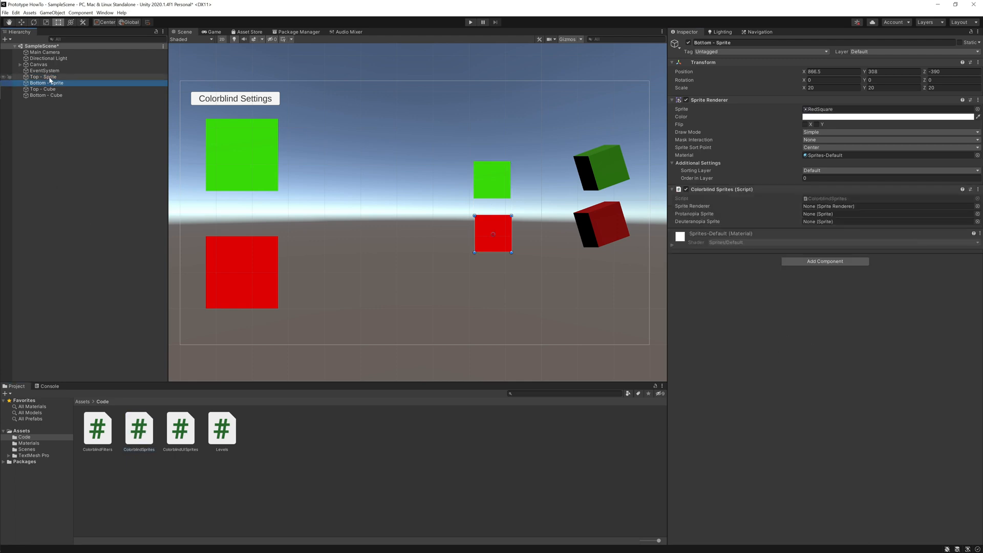
left_click(43, 76)
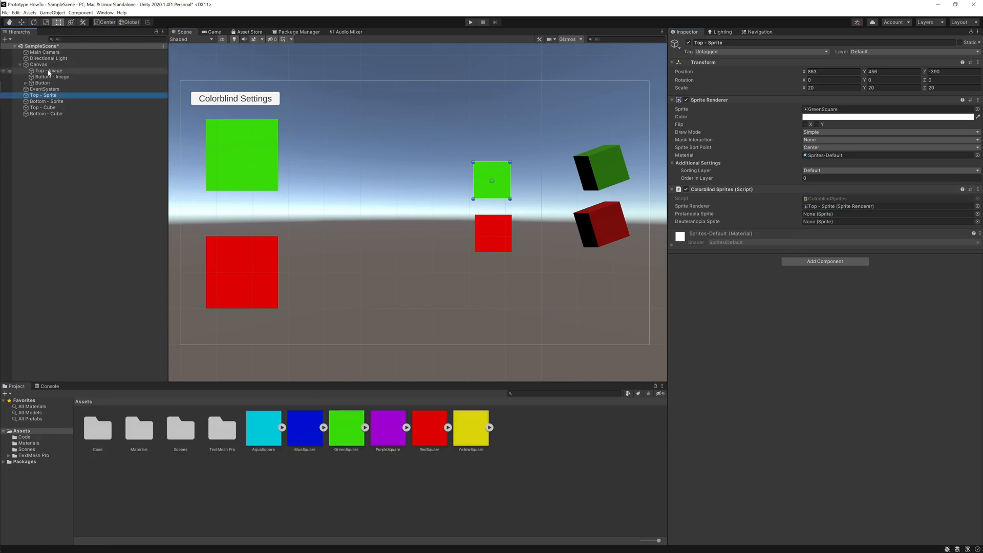
left_click(48, 71)
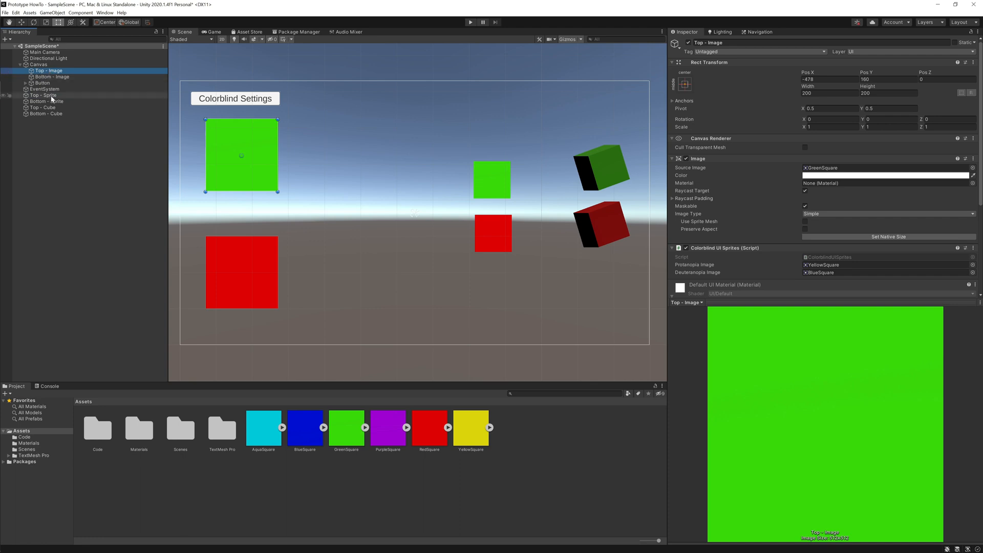
left_click(44, 94)
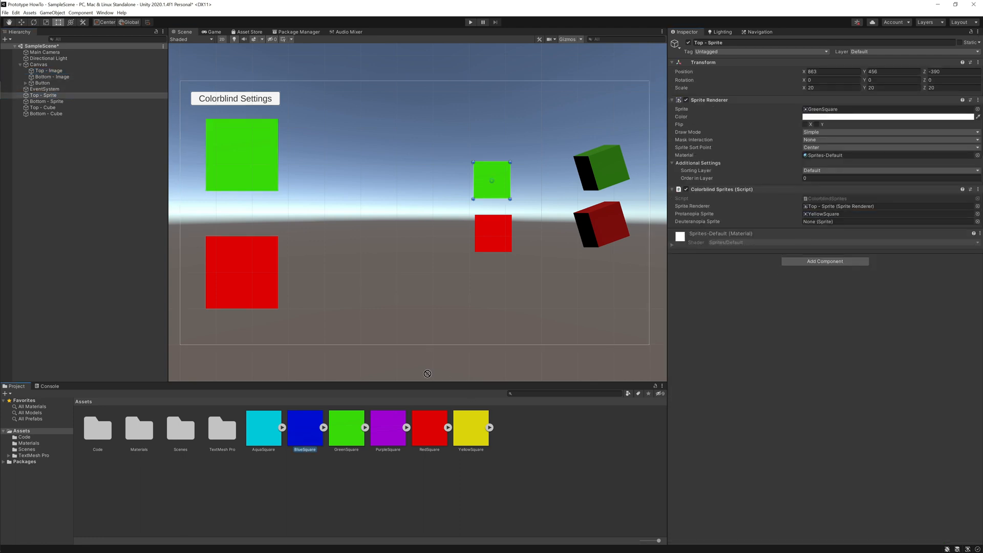
left_click(46, 101)
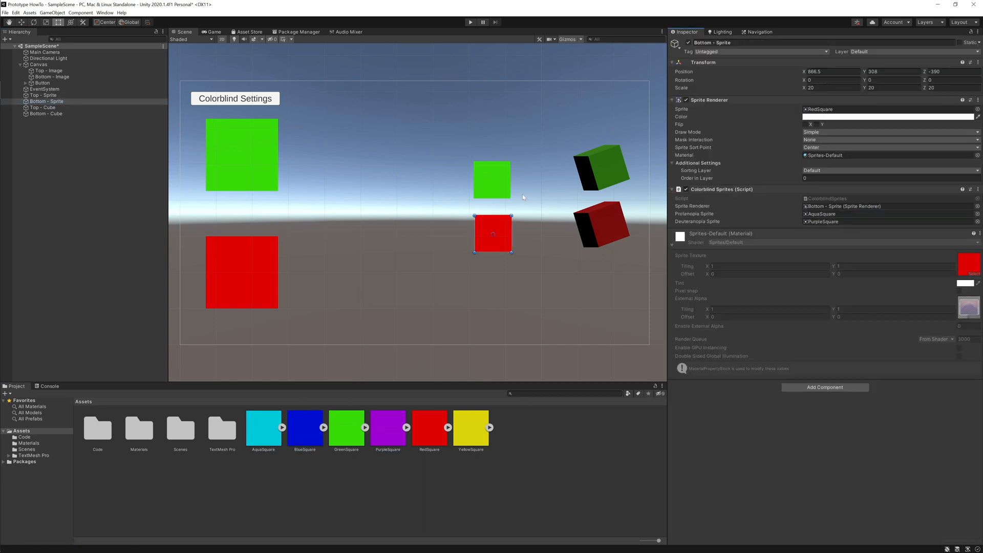
- Assign Bottom - Sprite's renderer and replacement sprites, matching the bottom UI image
left_click(52, 77)
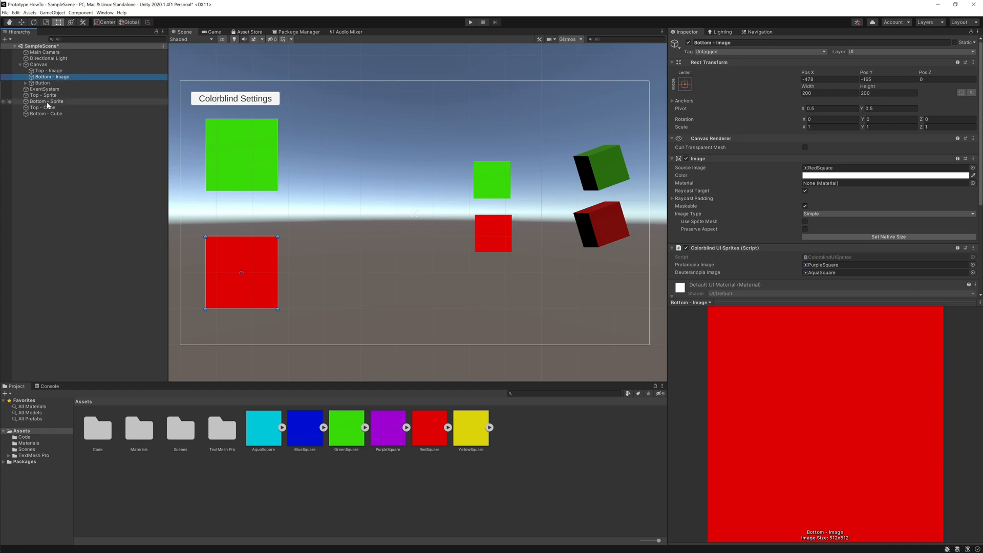
left_click(45, 102)
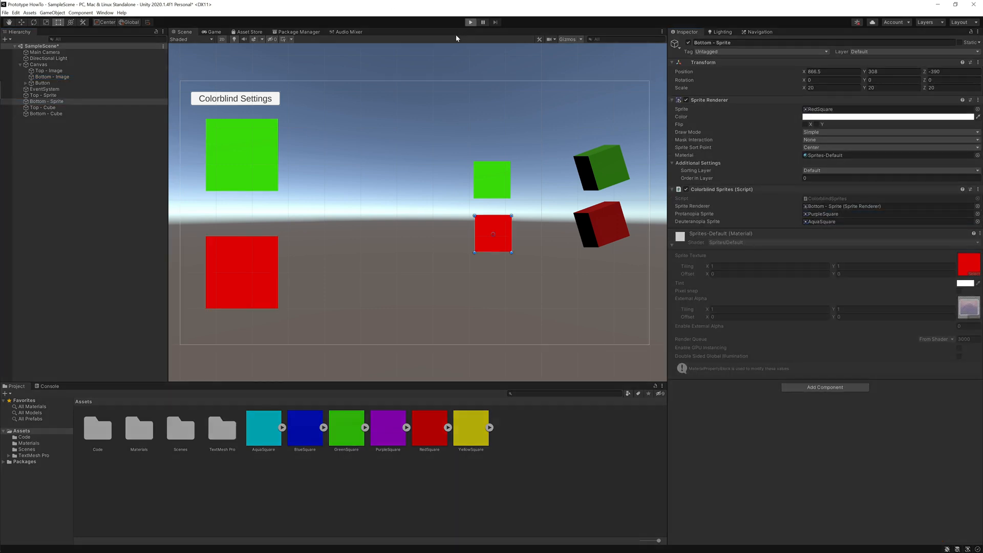
left_click(470, 22)
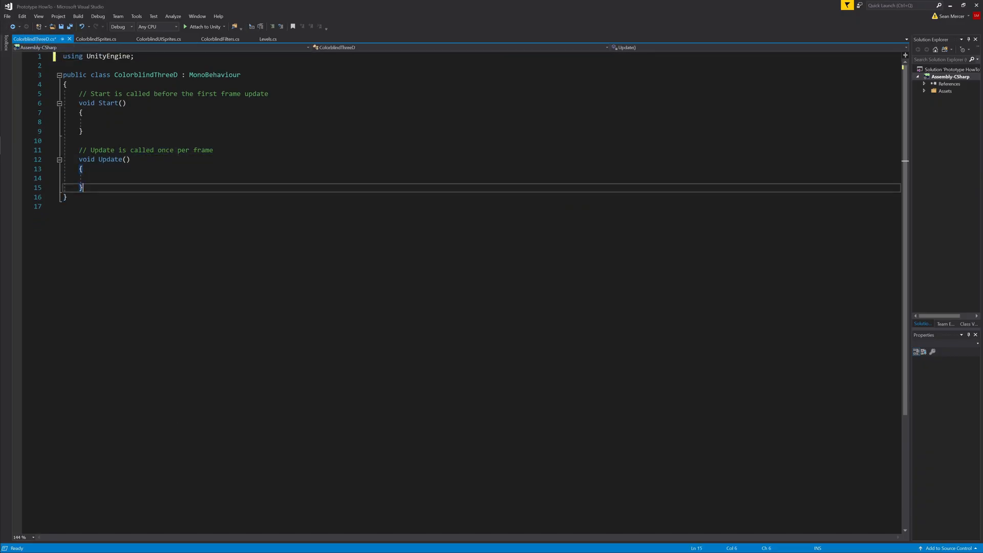
- Declare a public Renderer plus protanopiaMaterial and deuteranopiaMaterial fields in ColorblindThreeD
type("public re")
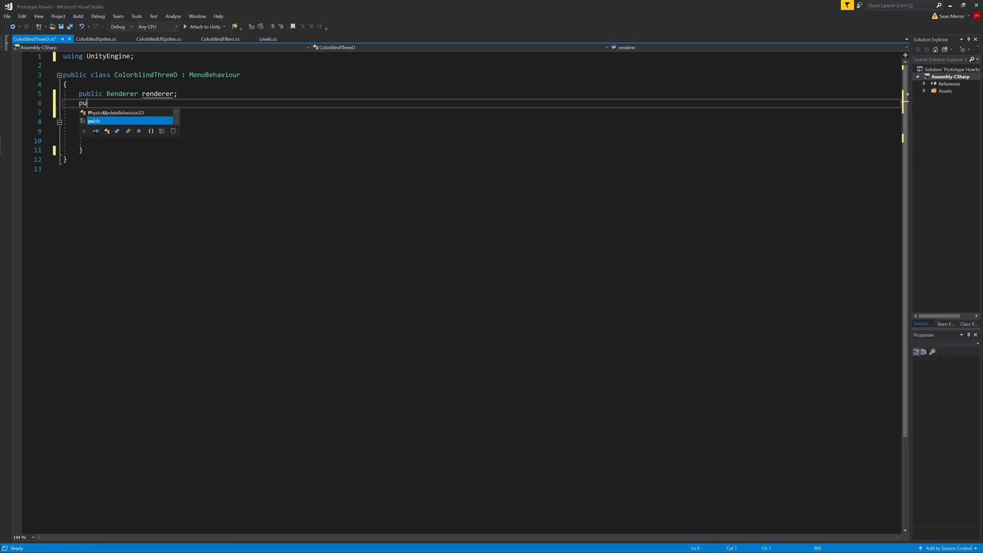
type("blic Material")
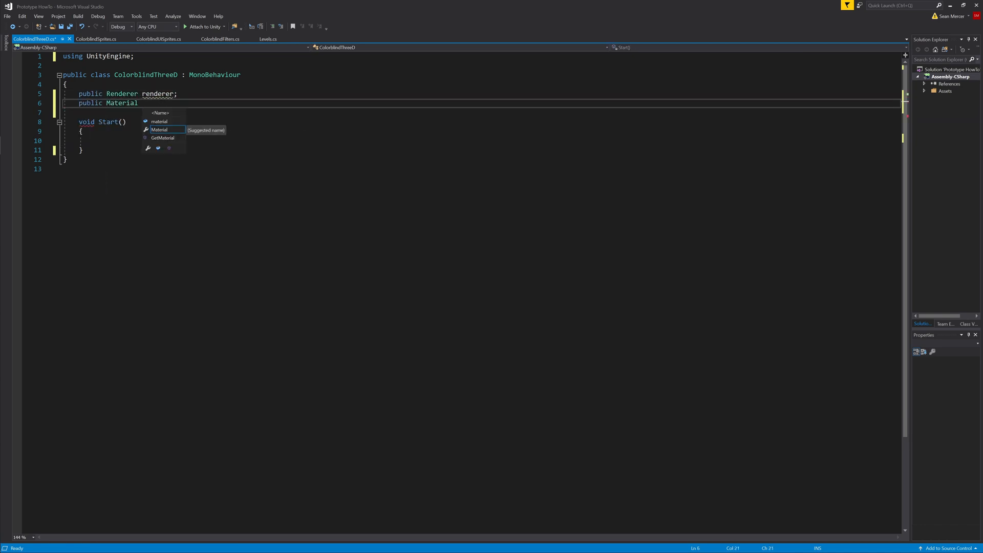
type("protanopiaMaterial;")
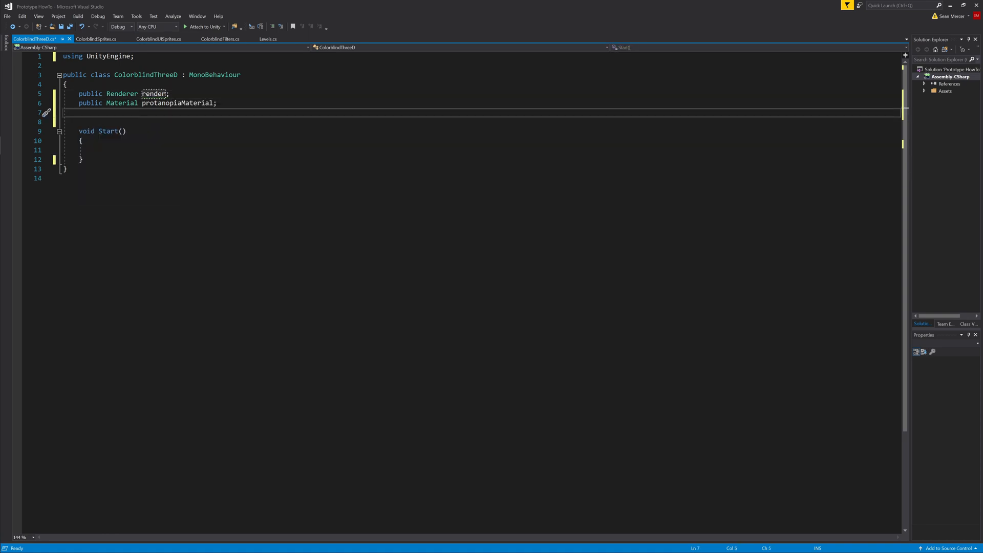
type("public Material deuter")
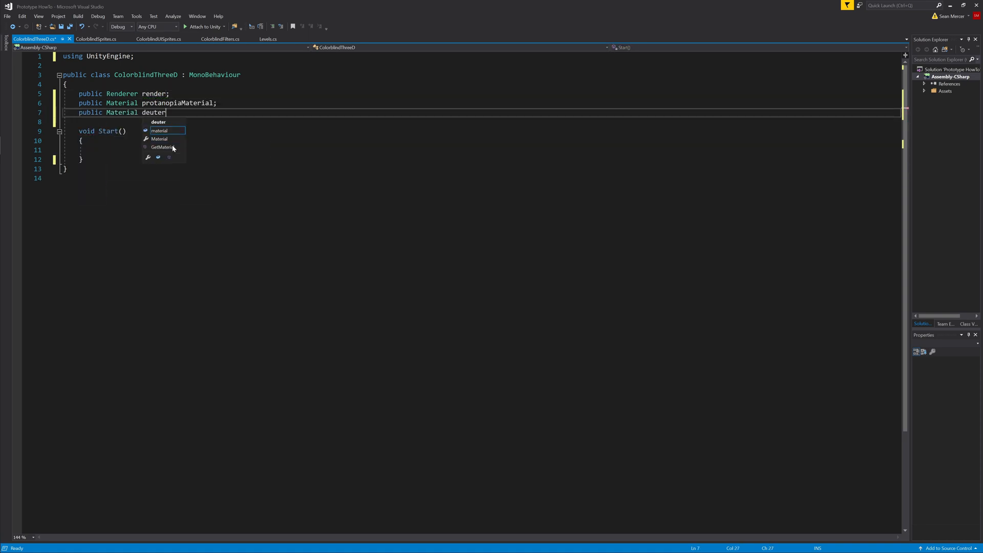
- Copy the PlayerPrefs ToggleBool checks from ColorblindSprites and assign render.material to the protanopia and deuteranopia materials
left_click(97, 39)
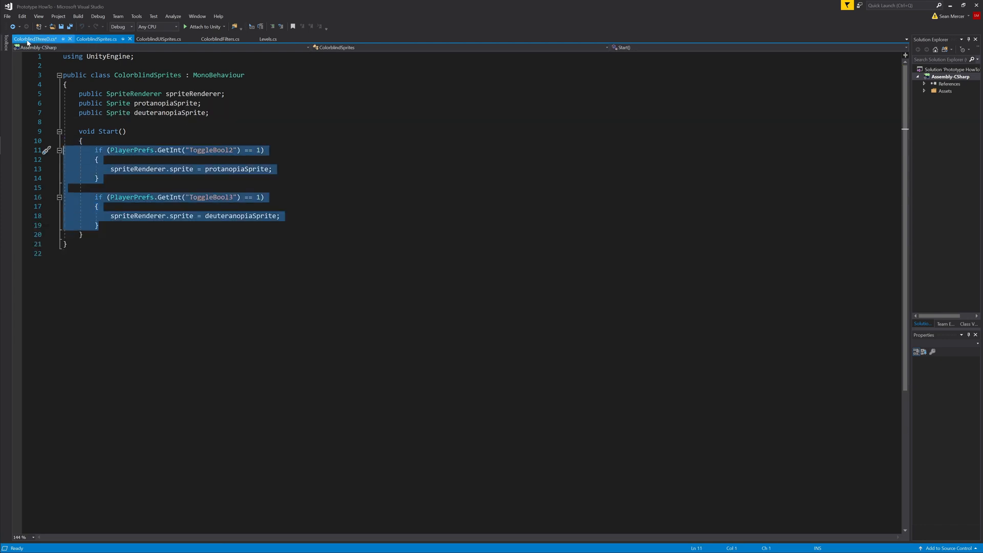
left_click(35, 39)
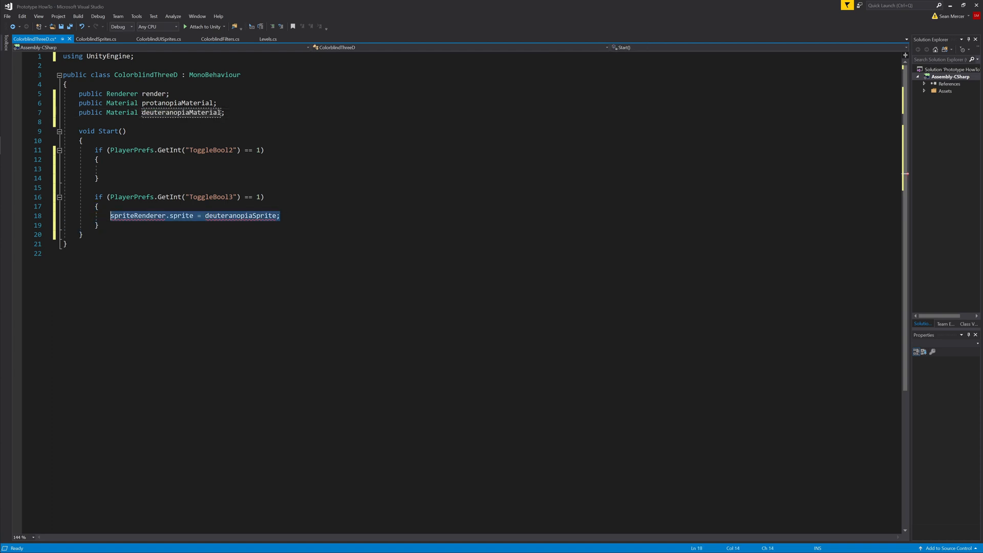
type("render.m")
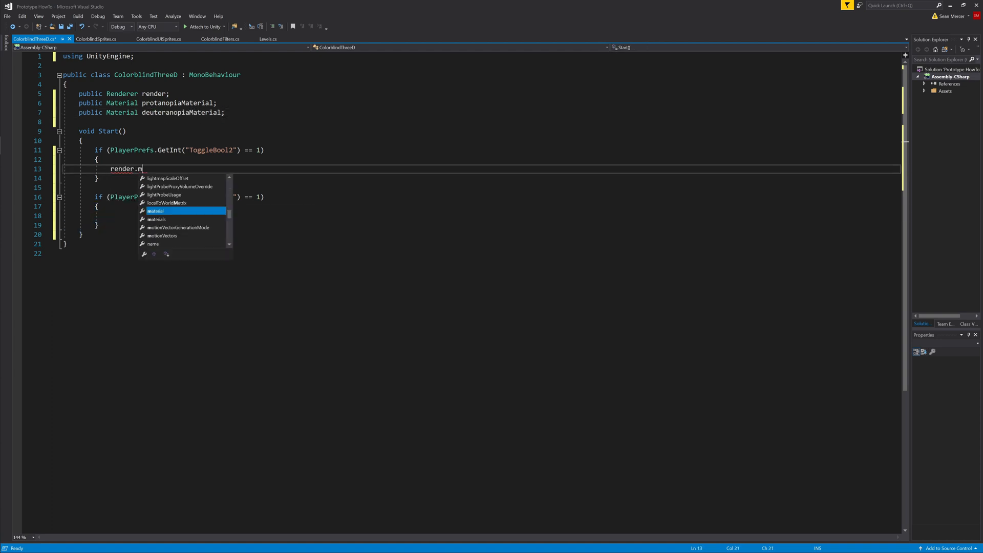
type("aterial = pro")
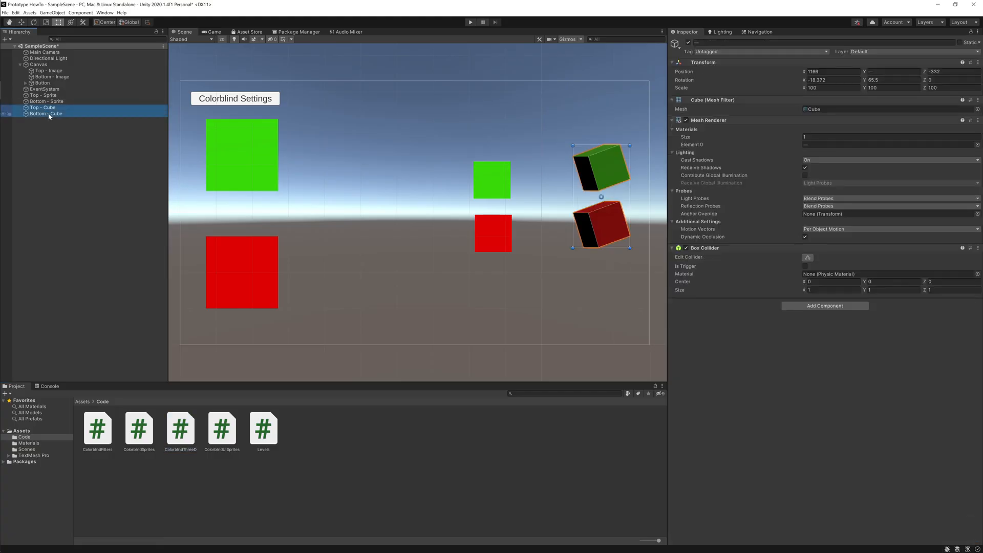
- Assign both cubes' Mesh Renderers and square materials in Colorblind Three D, then start Play mode
left_click(43, 108)
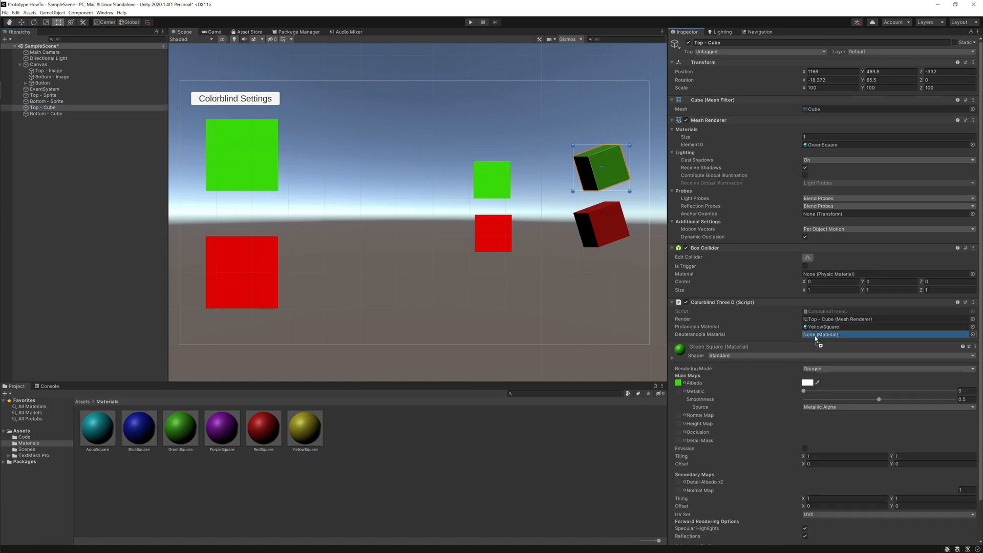
left_click(46, 114)
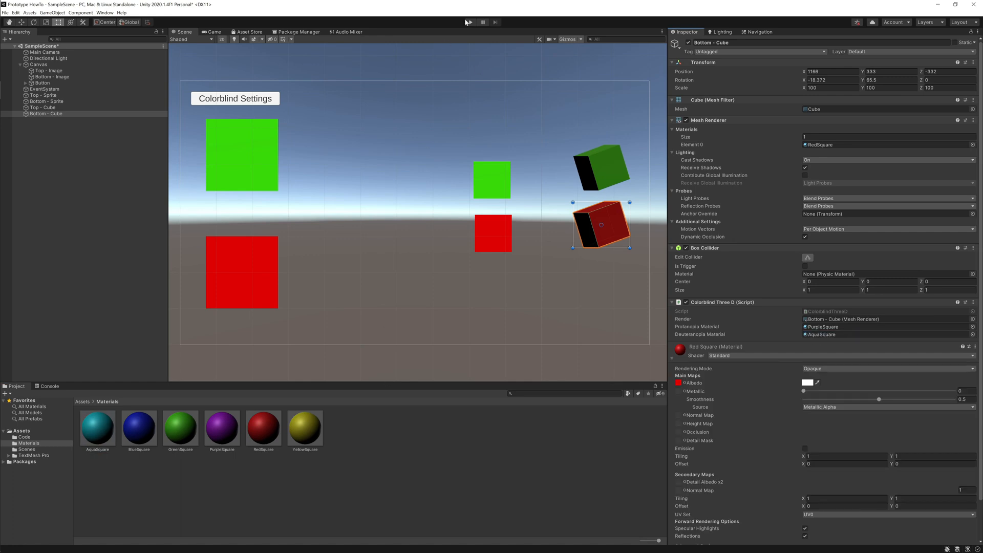
left_click(470, 21)
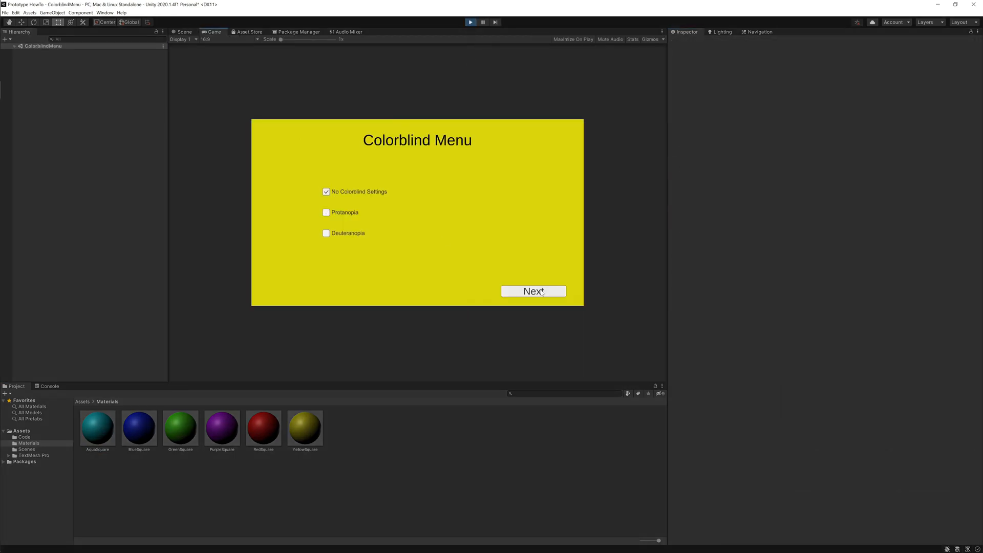
- Pass the Colorblind Menu with No Colorblind Settings, restarting play maximized, to view the original green and red shapes
left_click(533, 291)
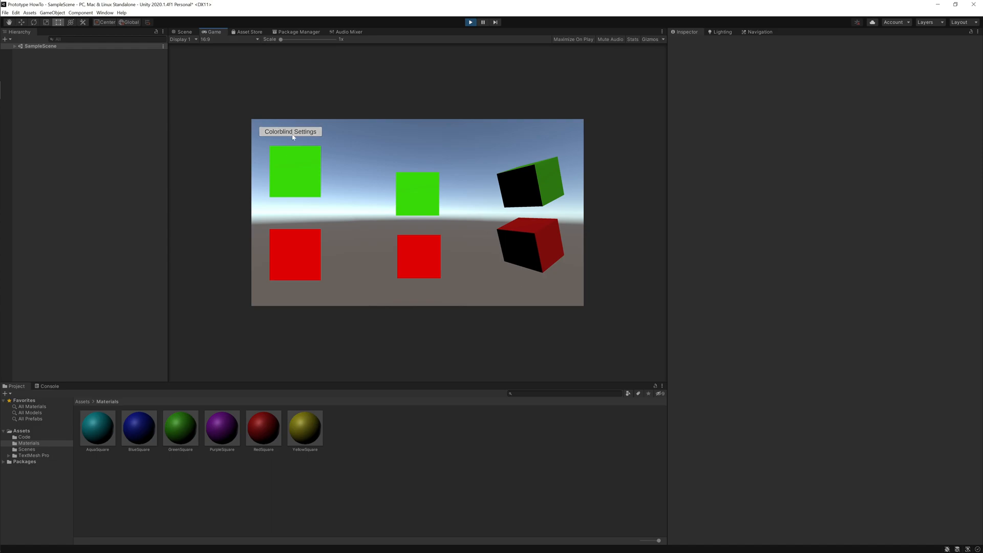
left_click(290, 131)
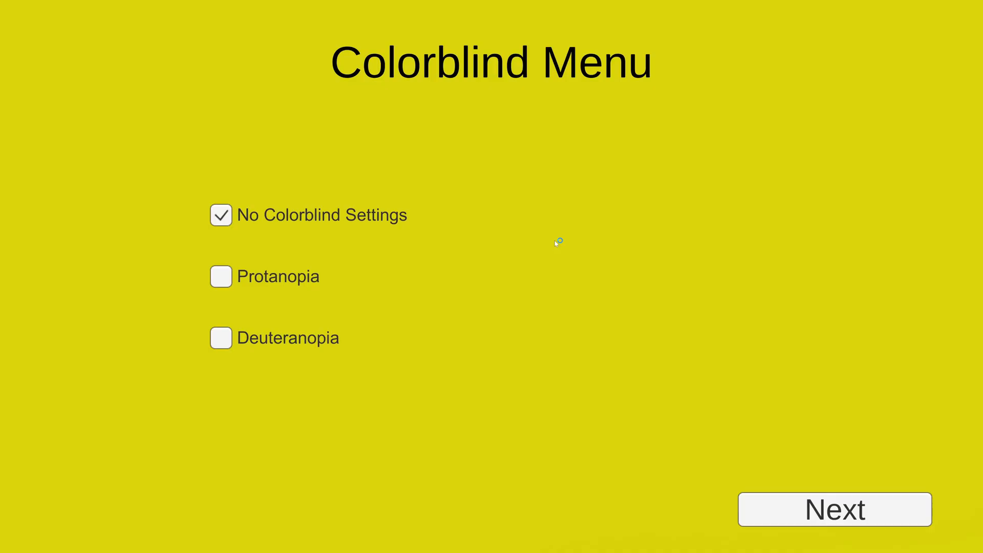
left_click(834, 509)
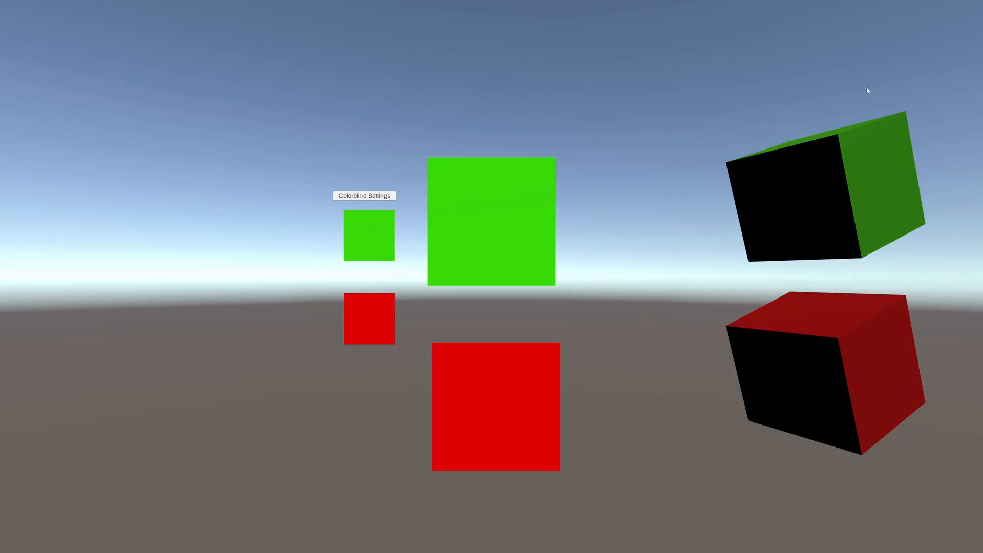